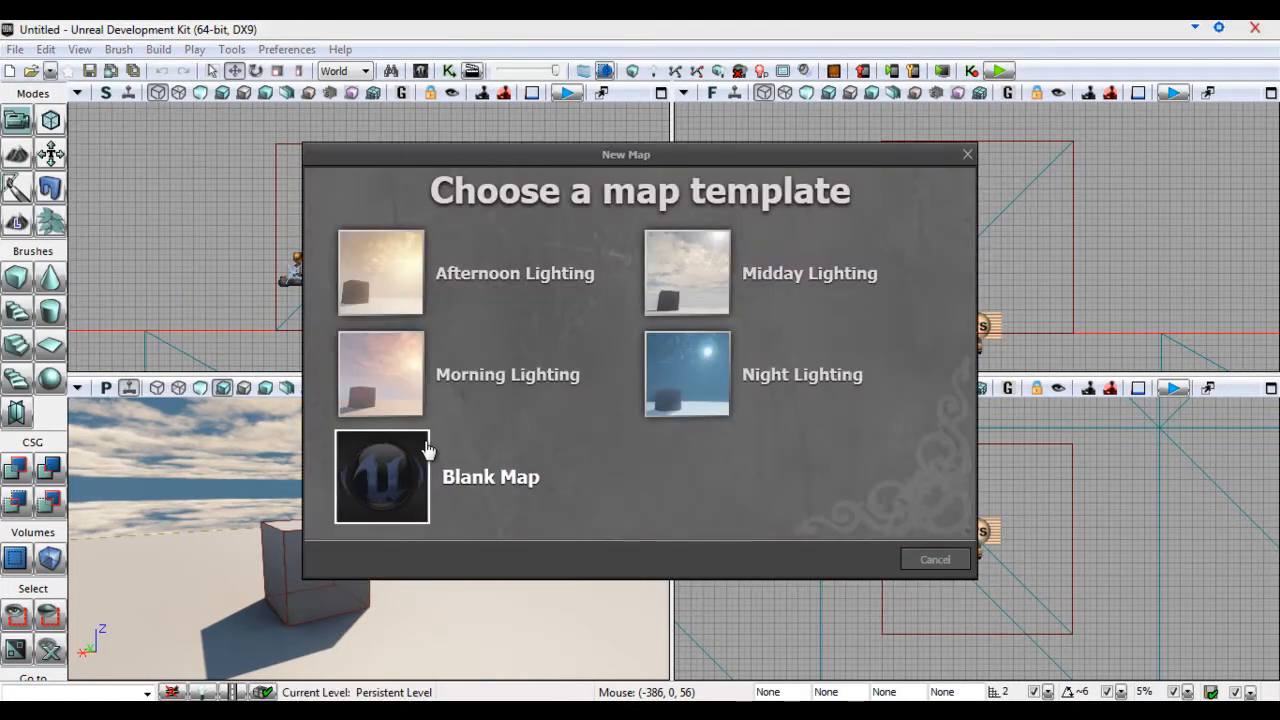
Start from the Blank Map template and select the default cube builder brush.
click(380, 476)
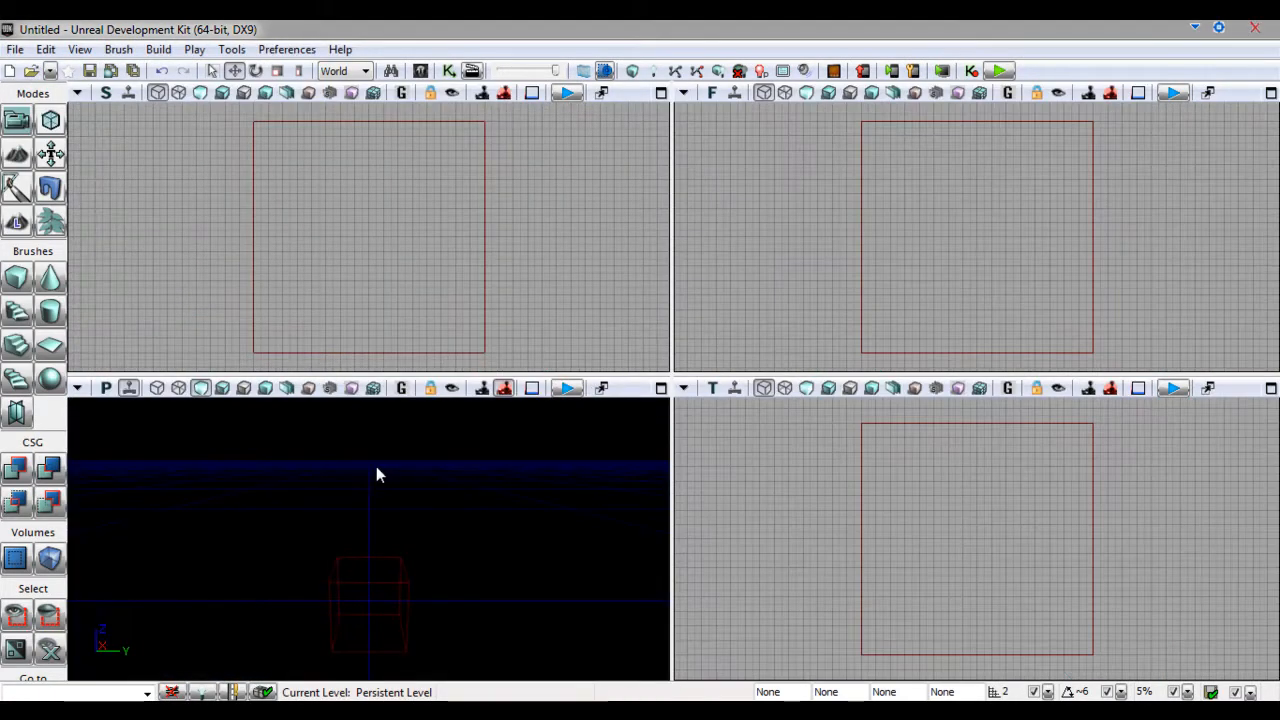
drag(378, 474, 528, 510)
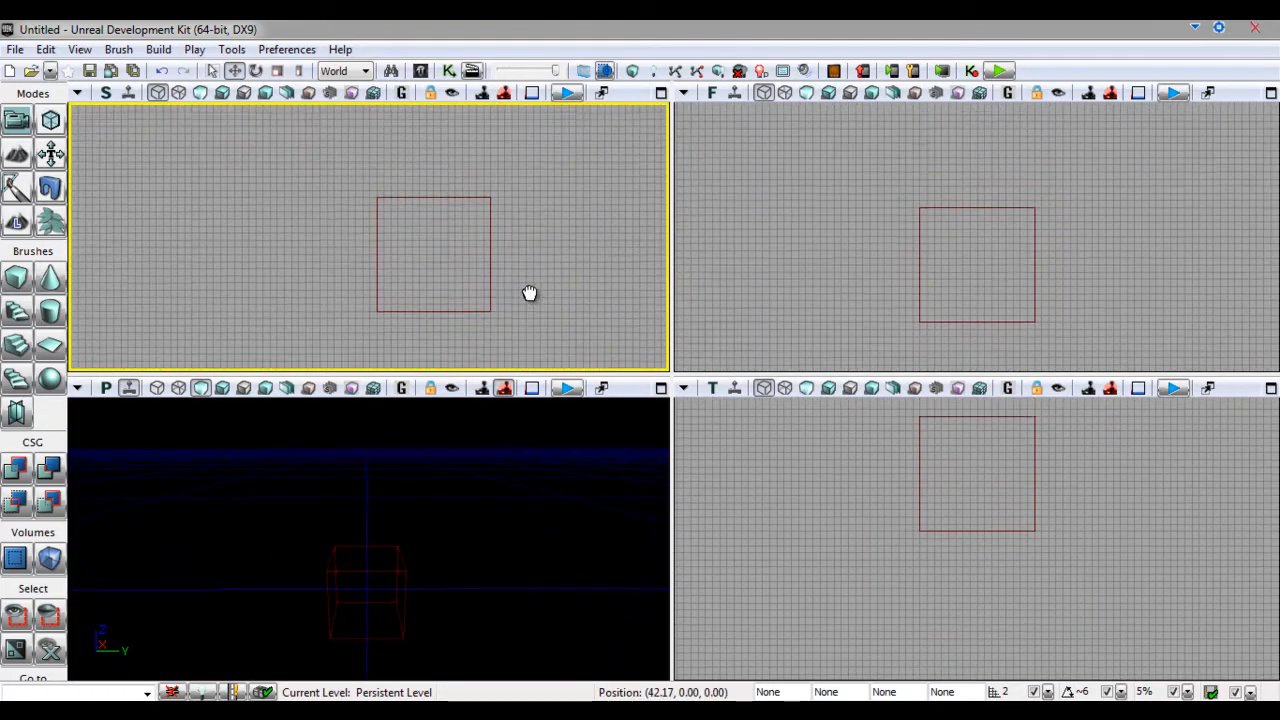
click(420, 256)
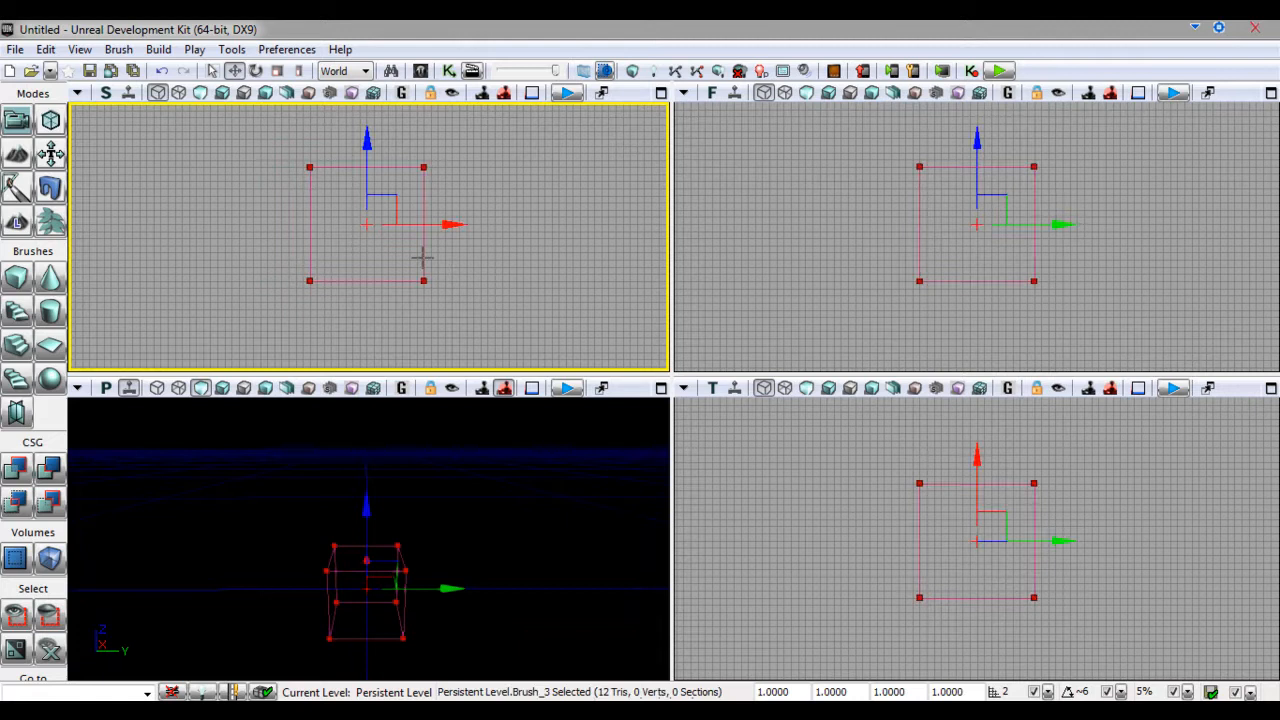
mouse_move(276, 358)
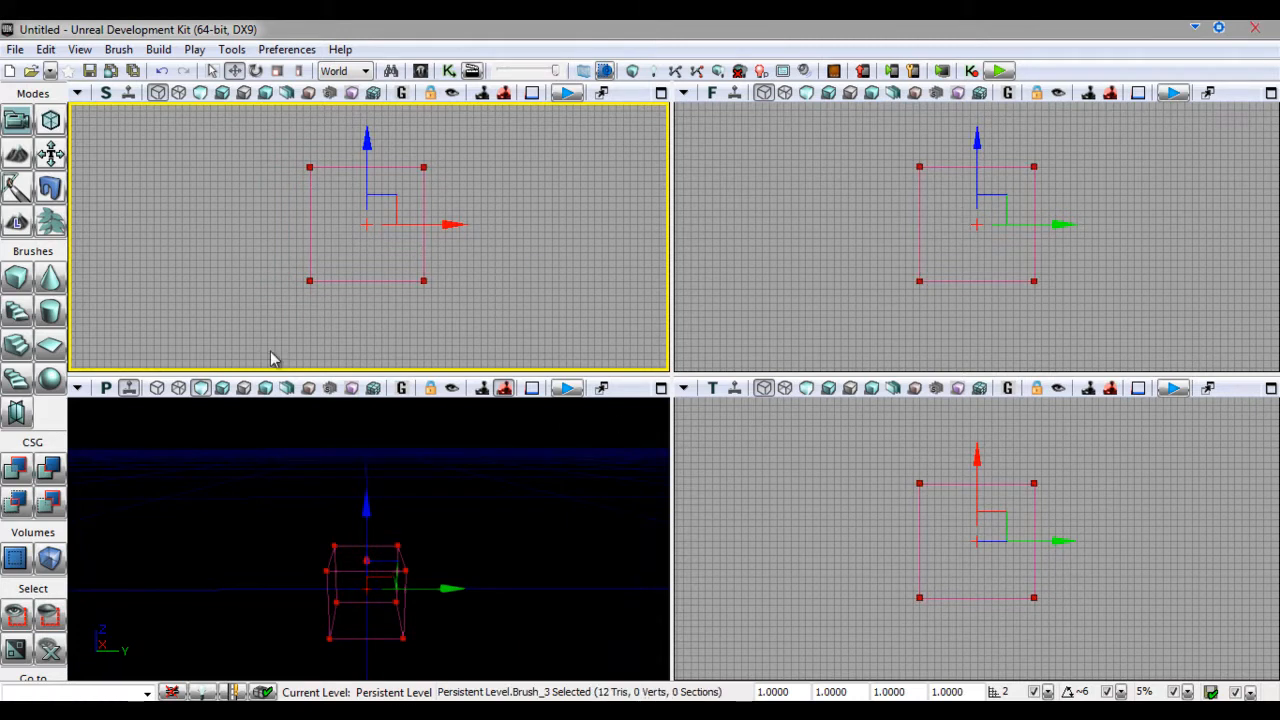
mouse_move(16, 280)
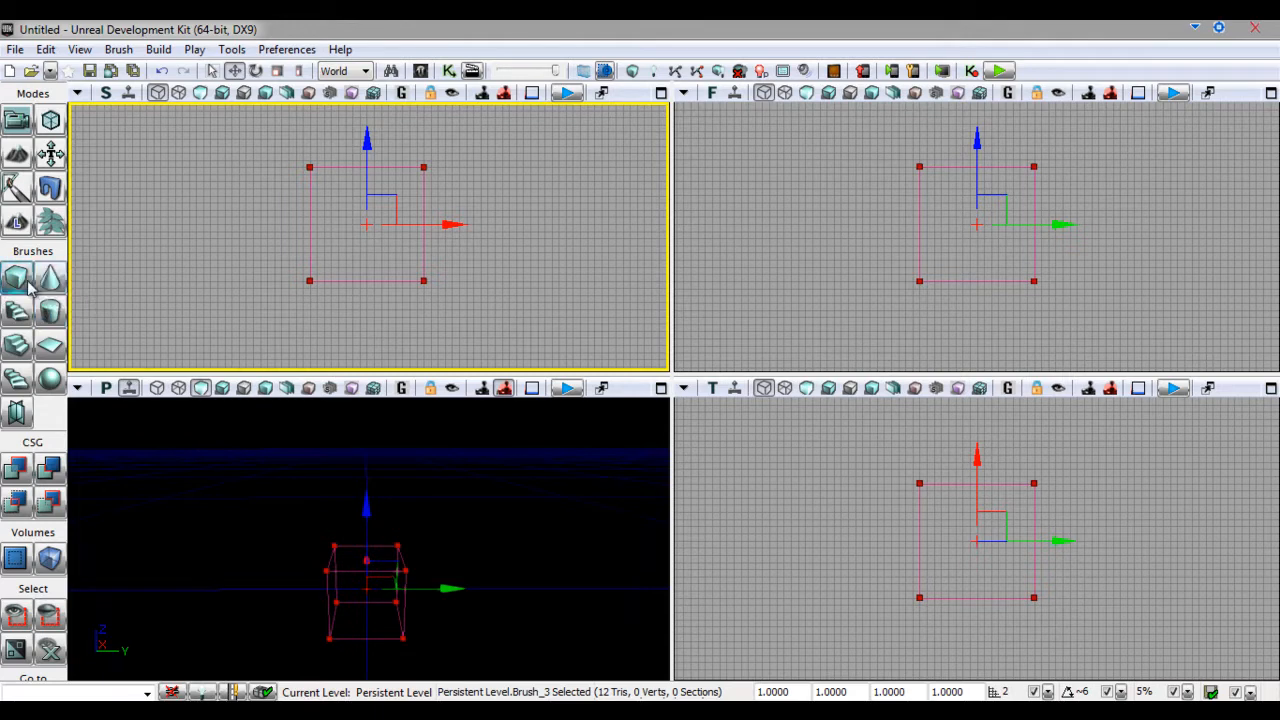
Make the cube builder brush 1024 x 1024 x 1024 and hollow, then build it.
click(16, 278)
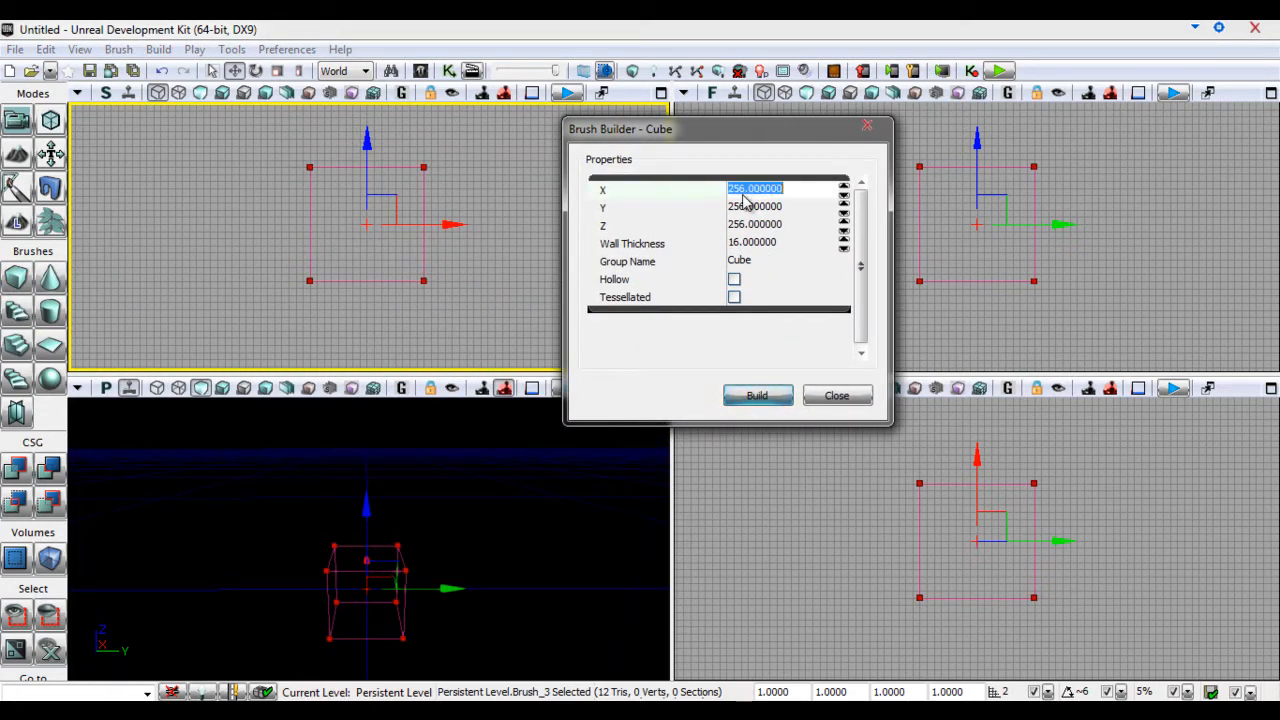
text(1024)
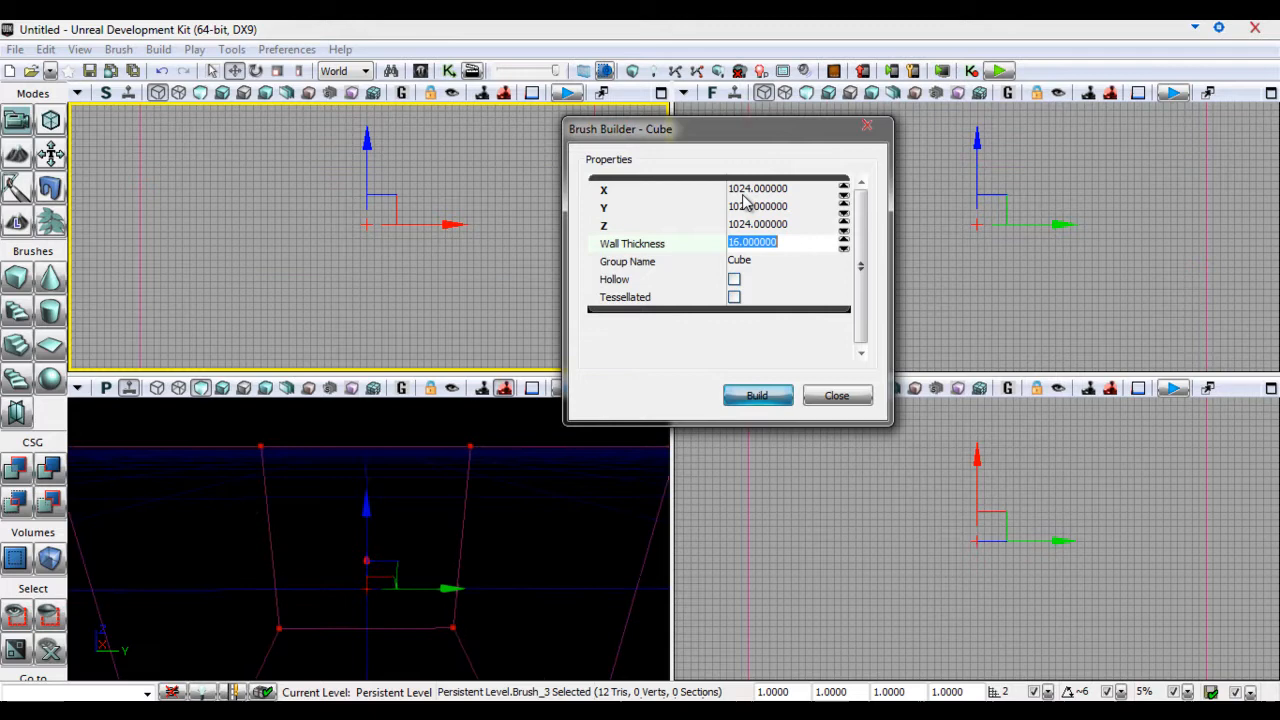
click(756, 396)
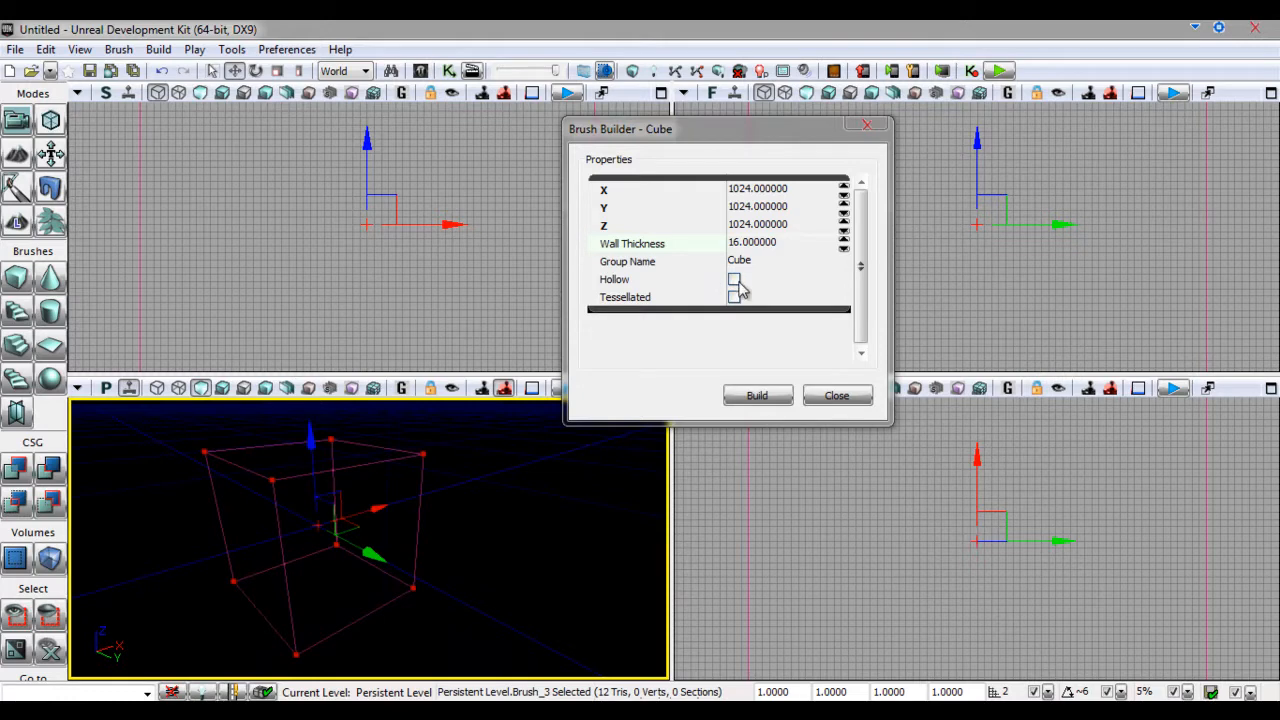
click(732, 280)
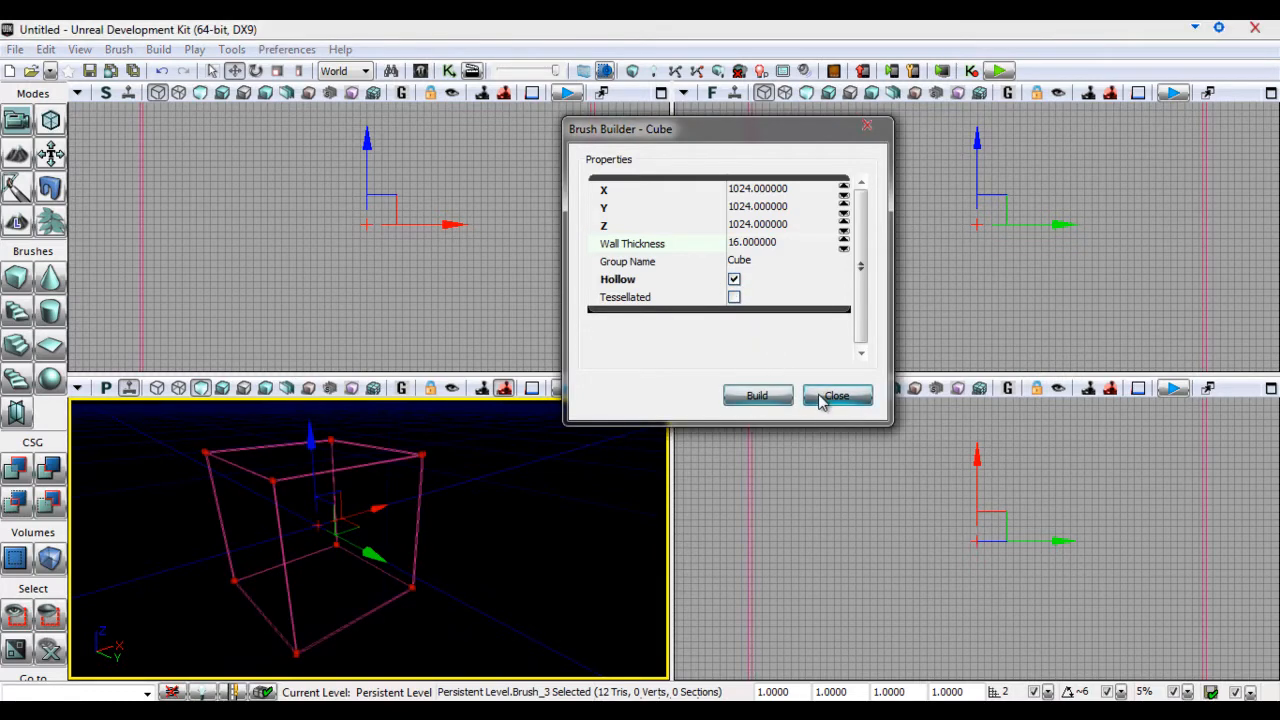
click(836, 396)
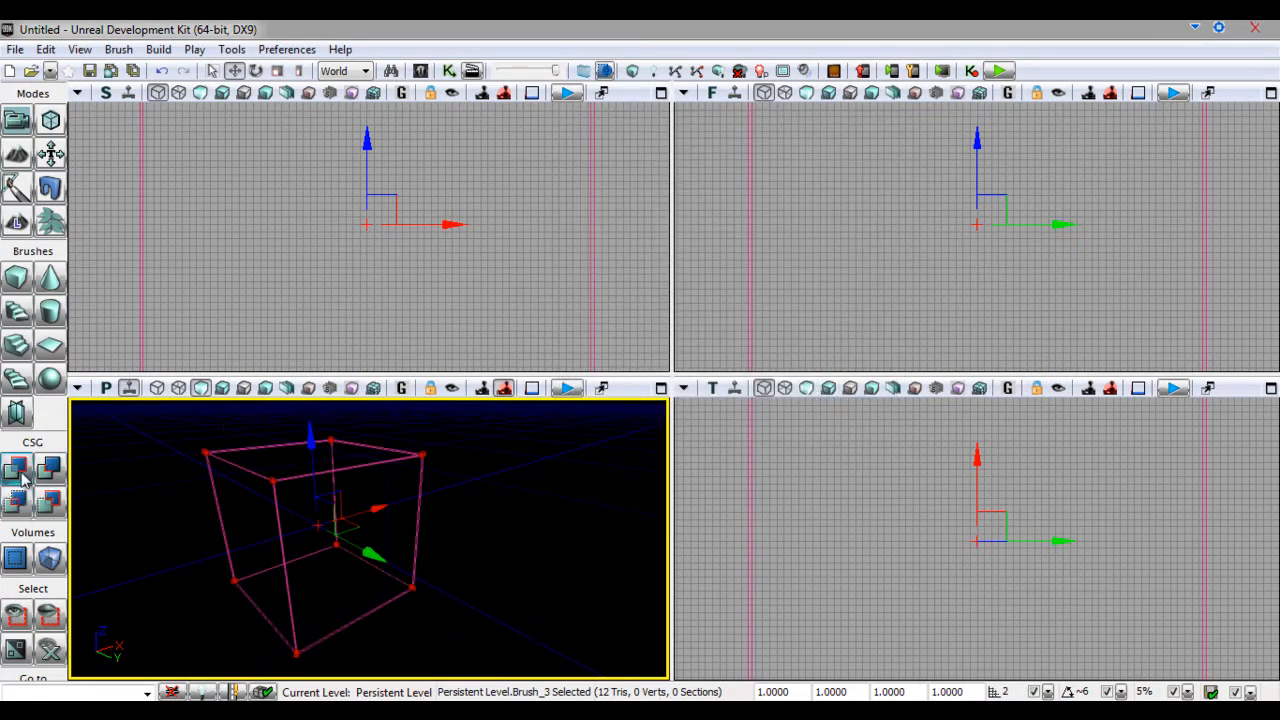
CSG Add the hollow cube into a room and maximize the perspective viewport.
click(16, 464)
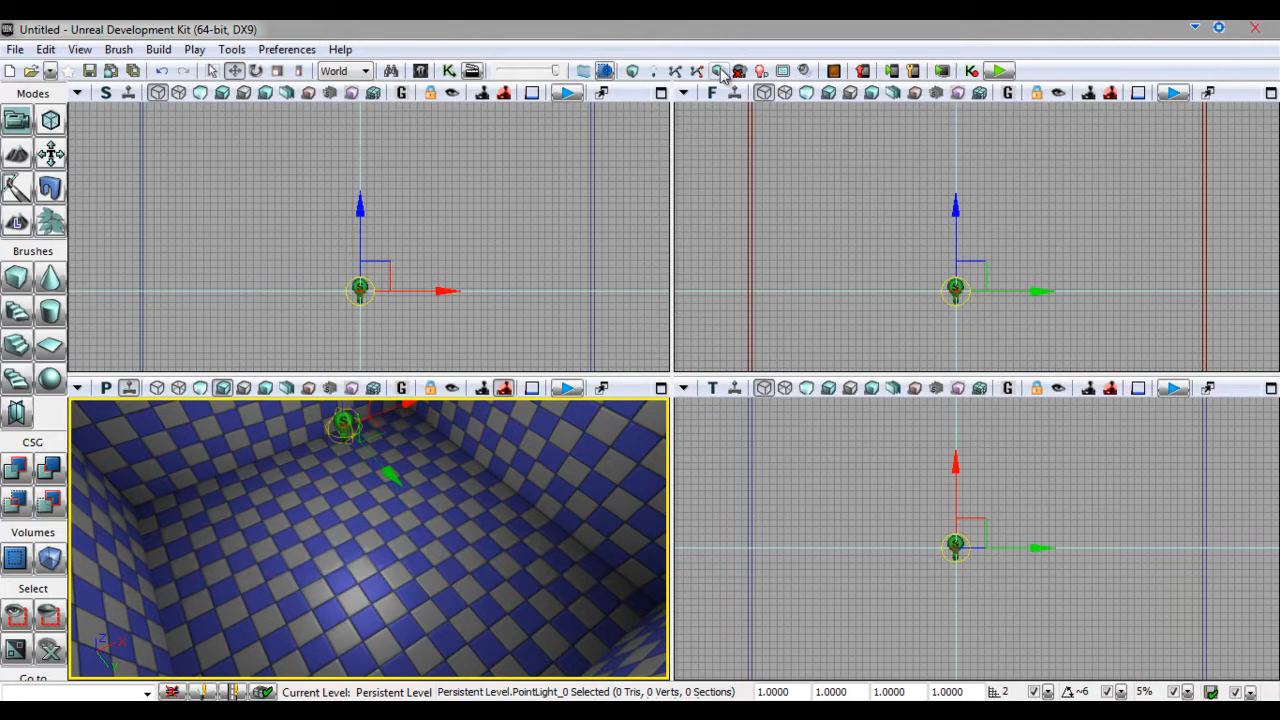
mouse_move(662, 386)
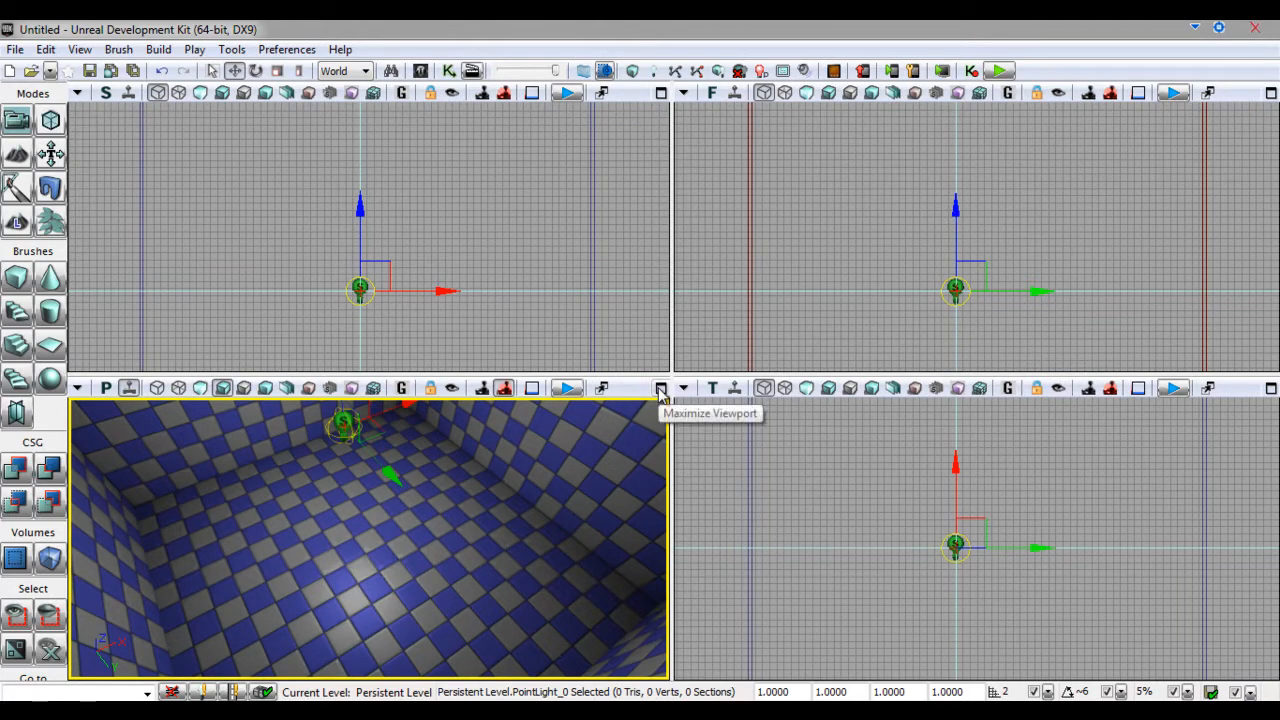
click(660, 388)
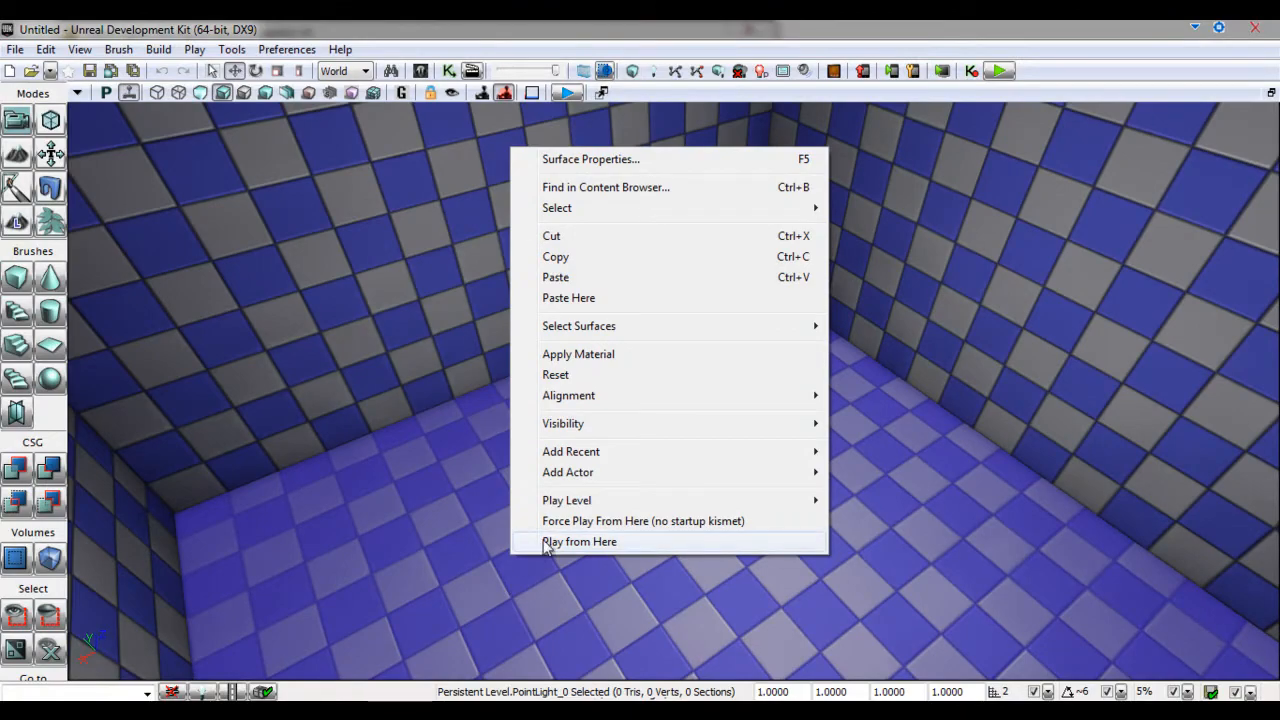
Play the level from inside the room and look around.
click(580, 540)
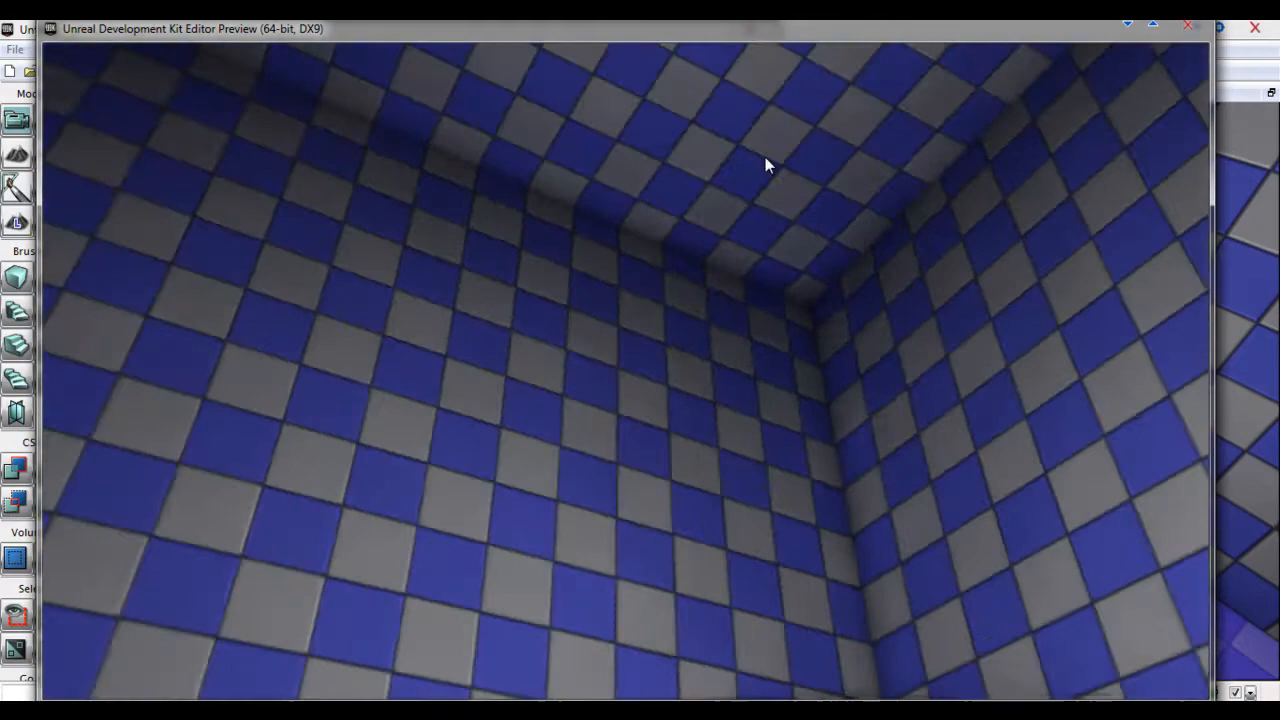
drag(770, 164, 180, 238)
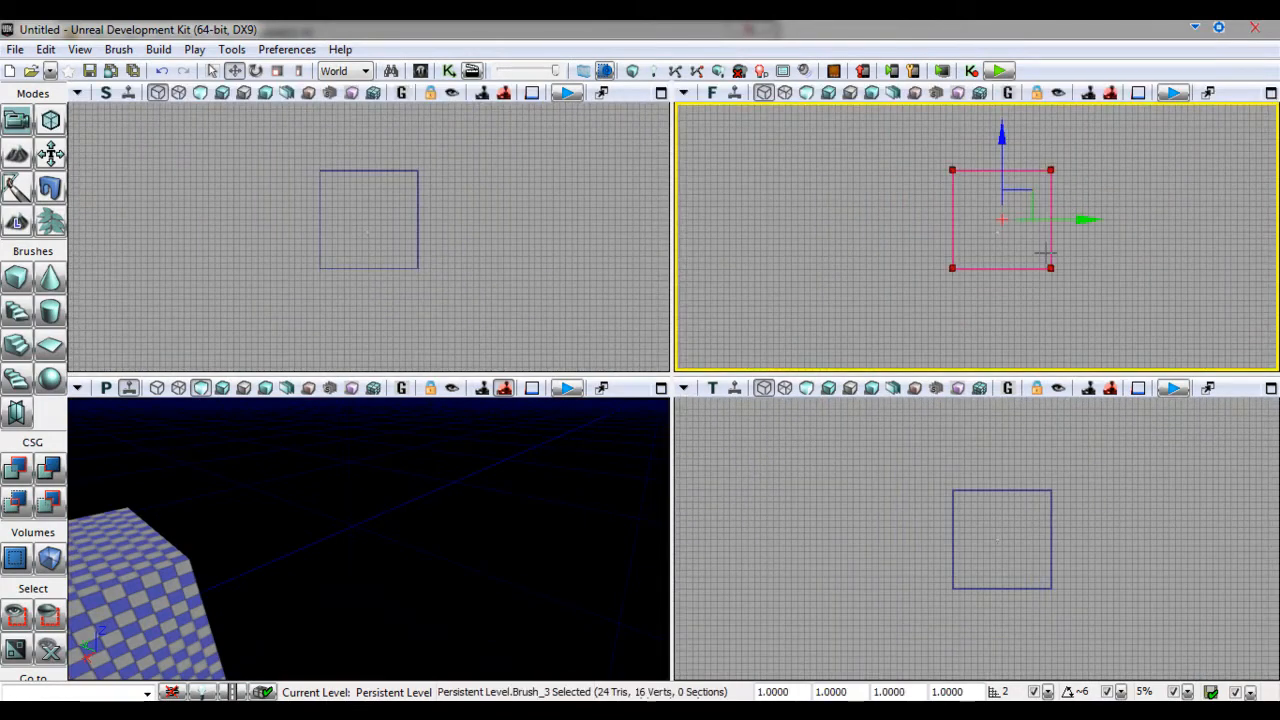
mouse_move(16, 280)
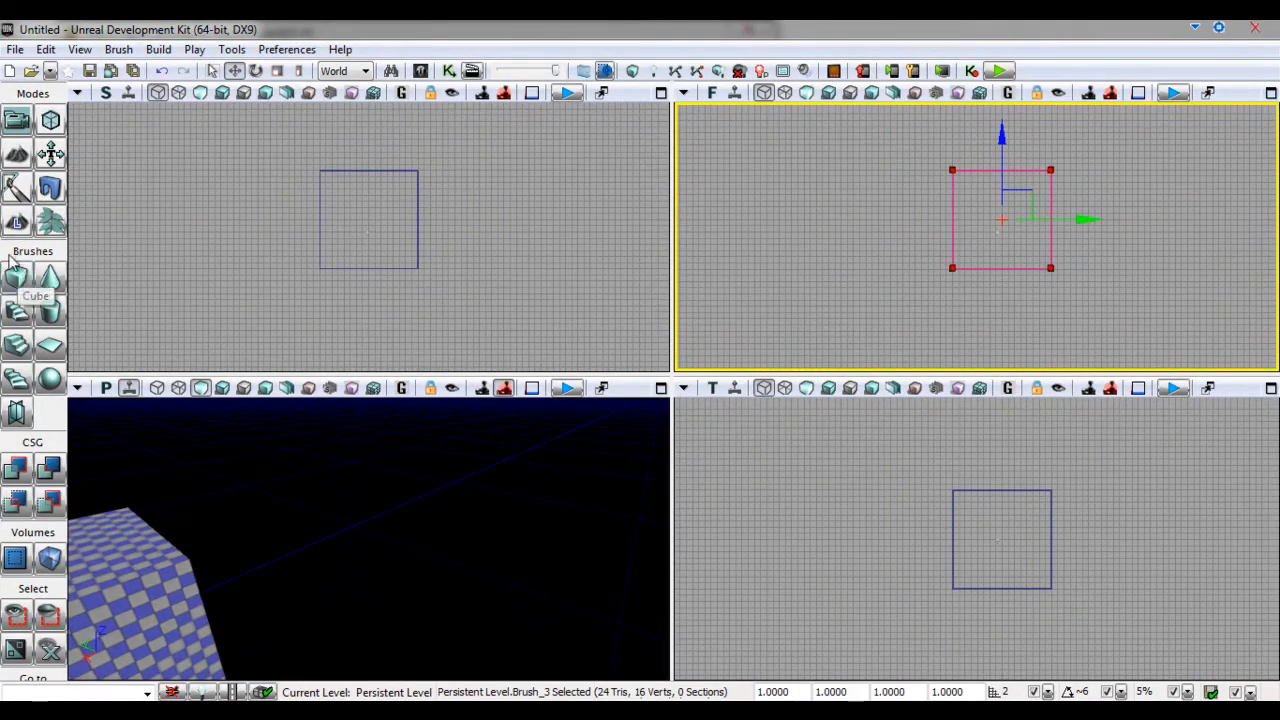
Make the cube brush solid with a 256-unit height and rebuild it.
click(16, 278)
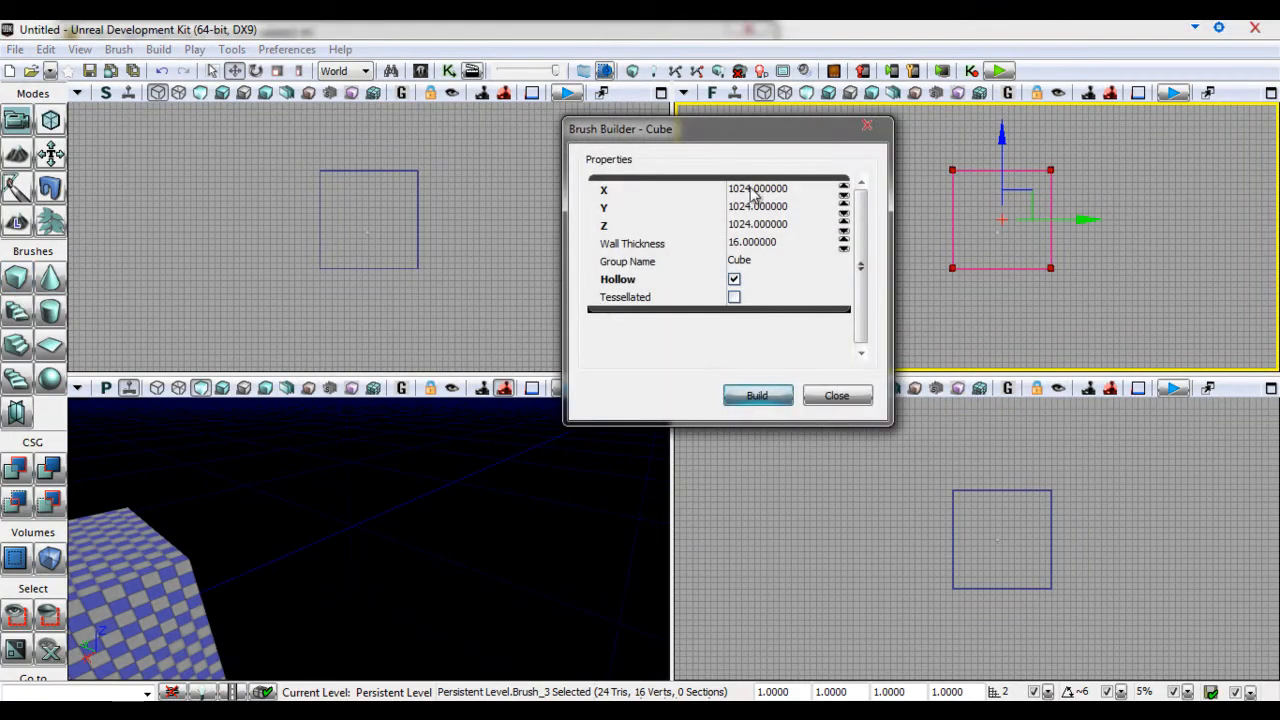
click(734, 280)
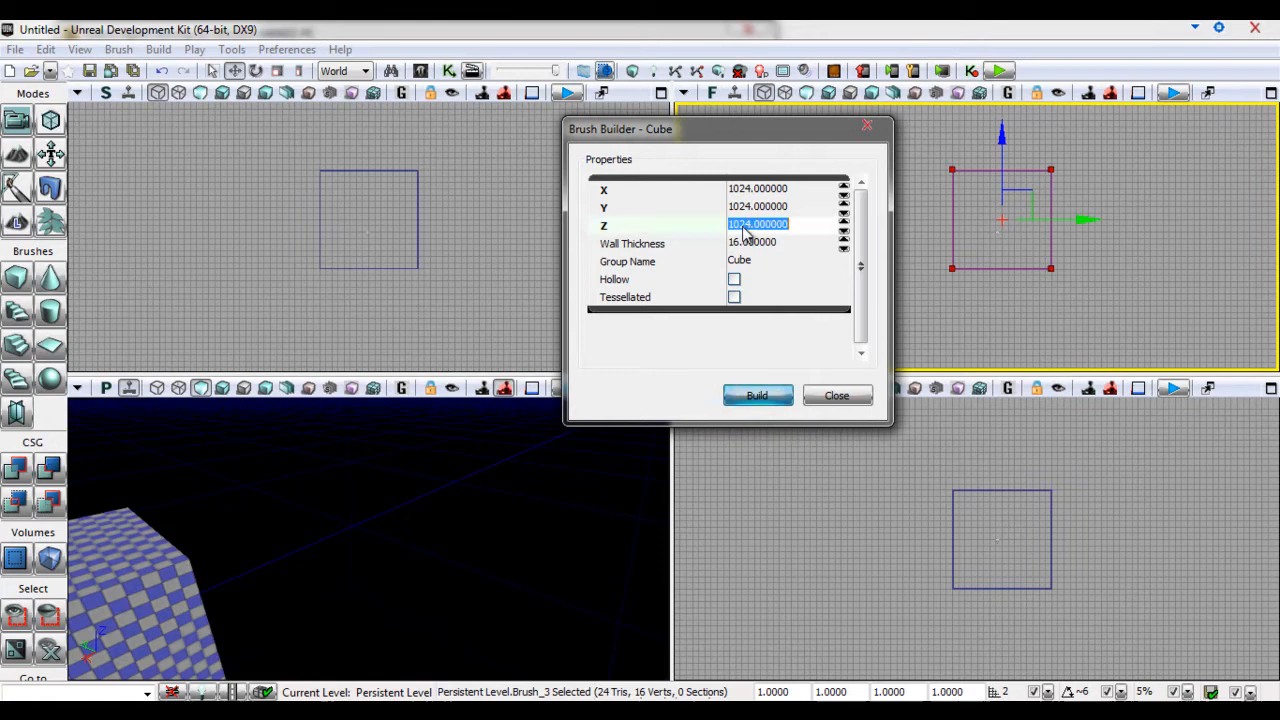
text(512)
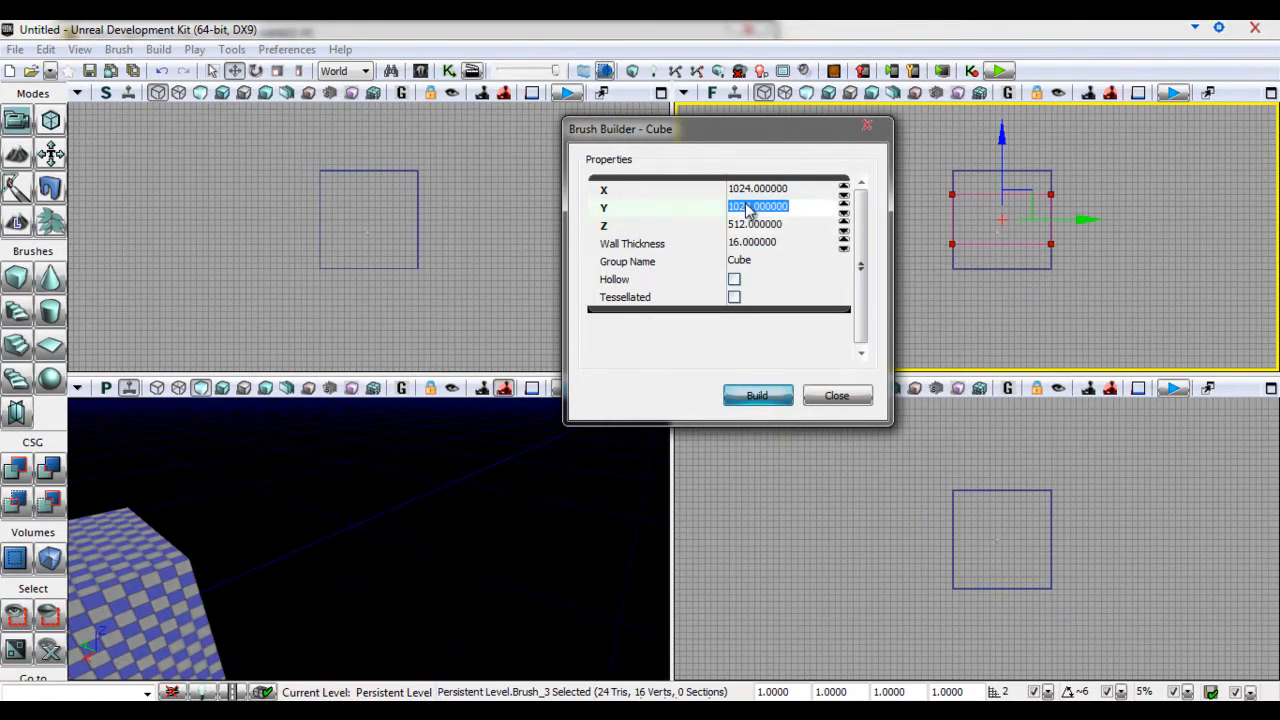
click(756, 224)
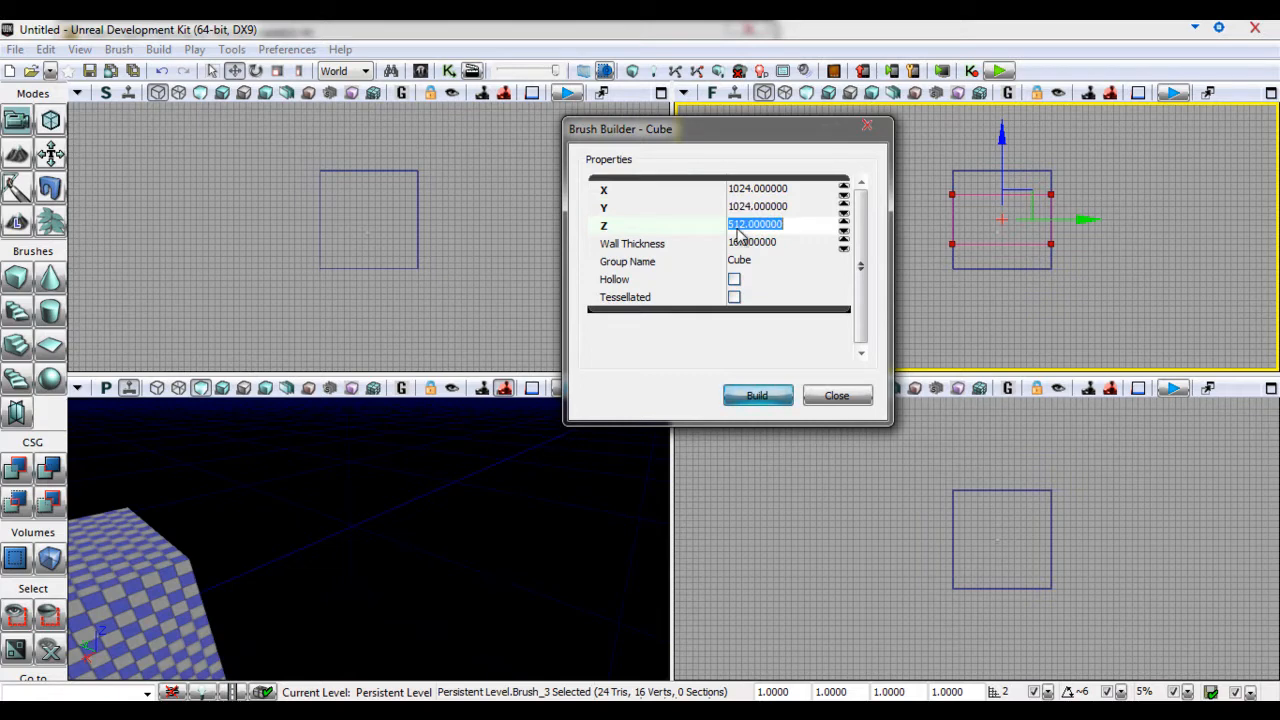
text(256)
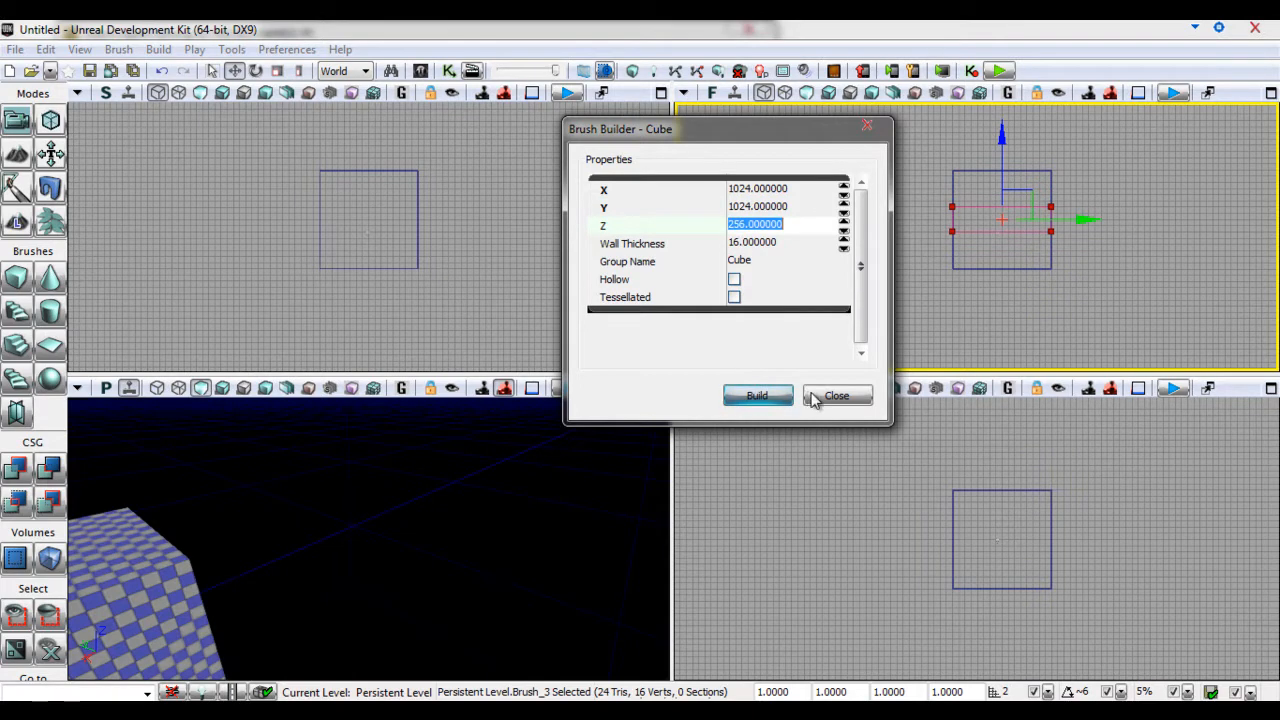
click(836, 396)
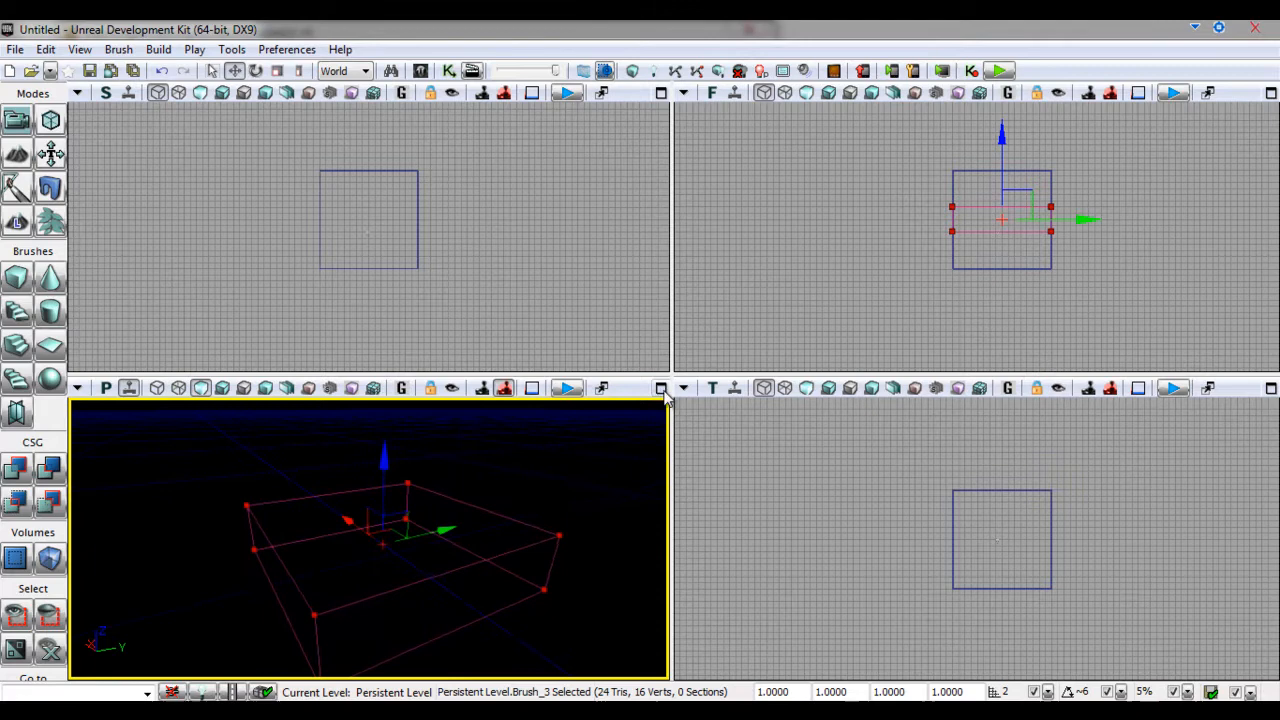
mouse_move(18, 470)
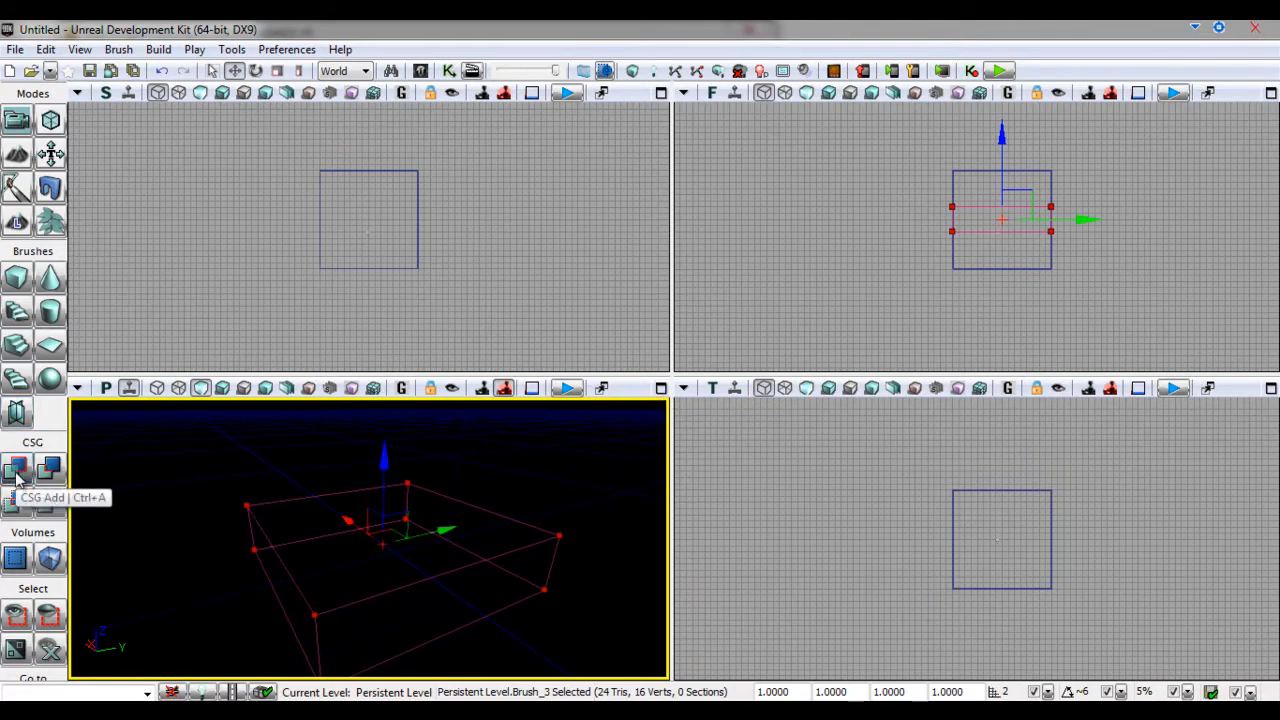
CSG Add the flat solid brush as a checkered slab in the level.
click(16, 468)
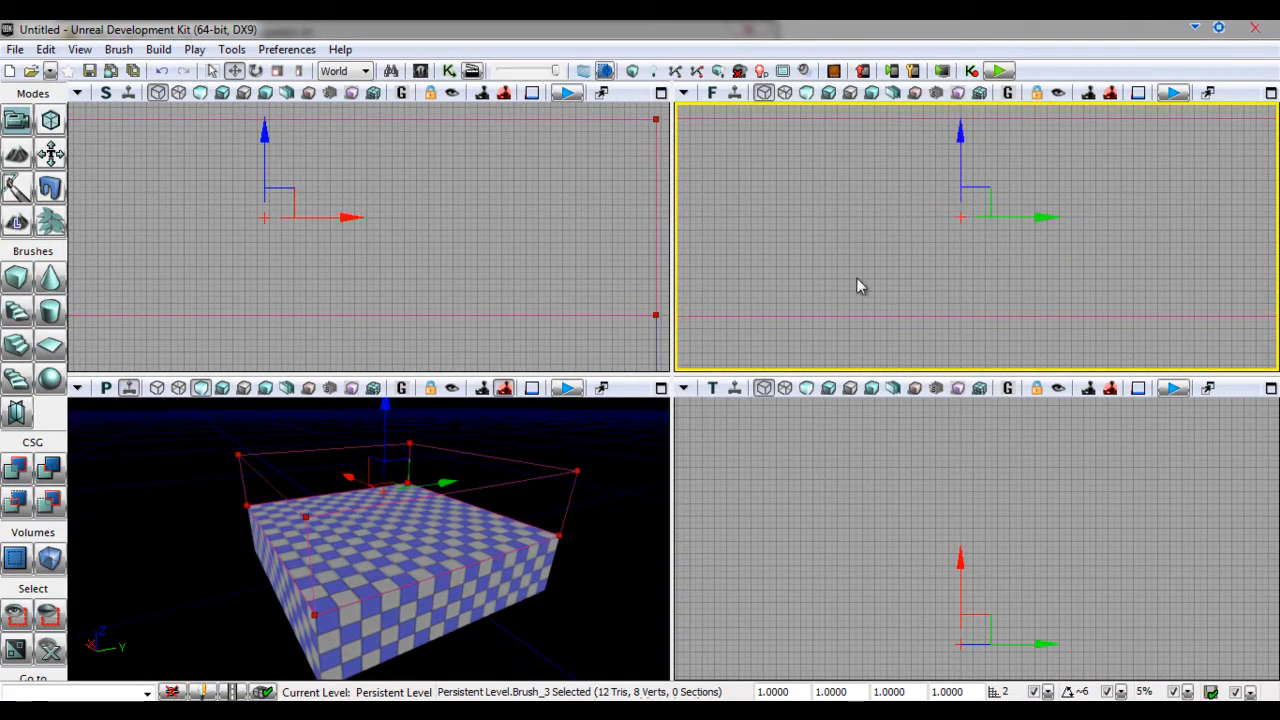
mouse_move(1268, 396)
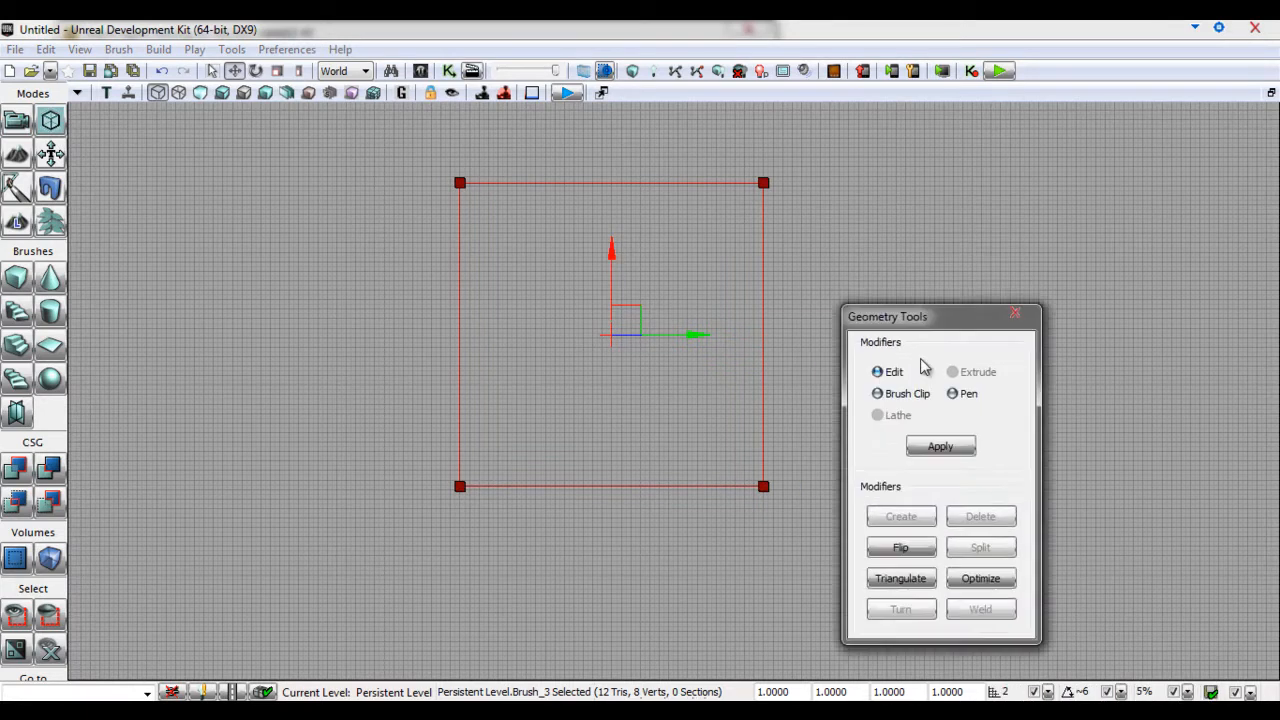
Reshape the builder brush in the top viewport to doorway size inside the wall.
click(1014, 312)
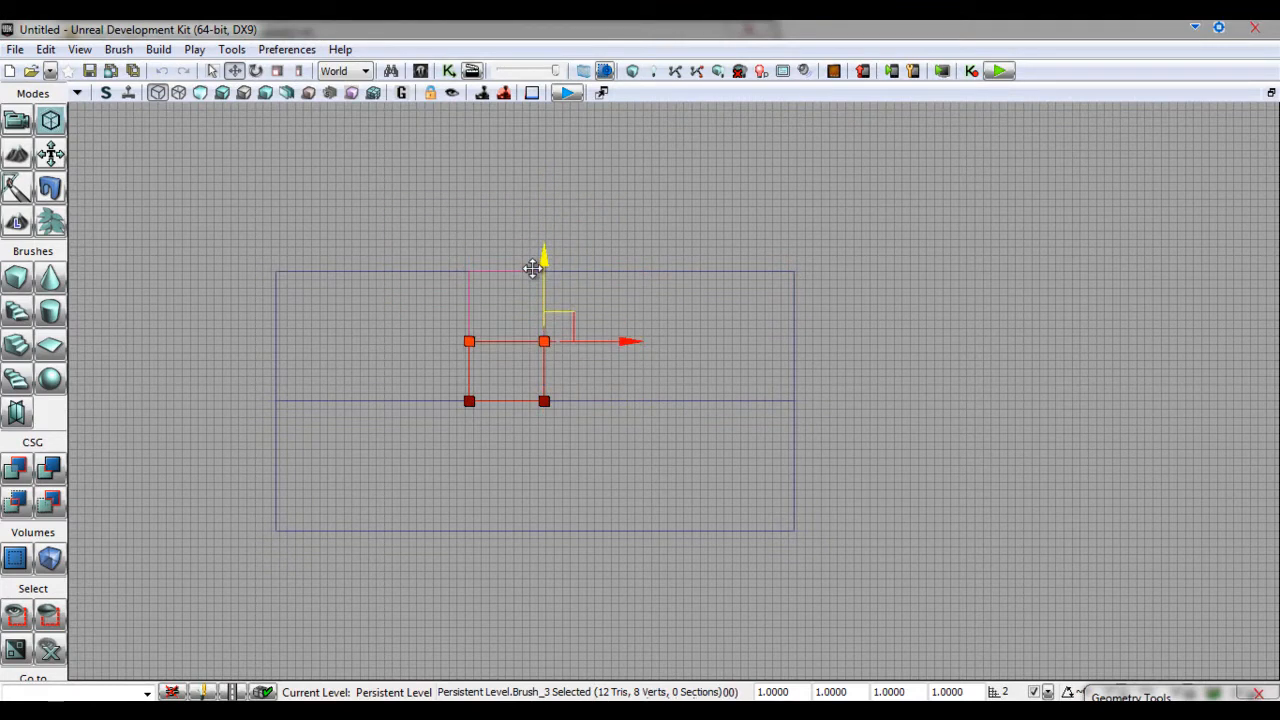
mouse_move(48, 468)
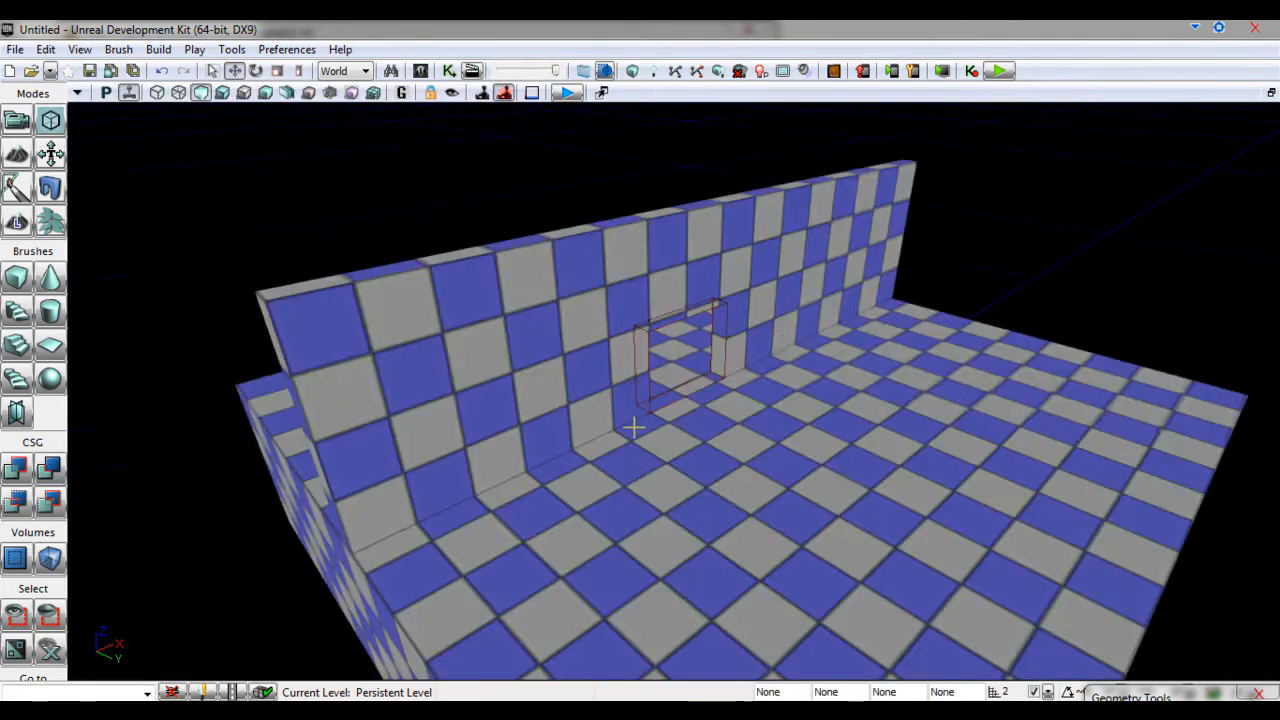
Orbit around the walls and build the level's lighting.
drag(636, 428, 136, 404)
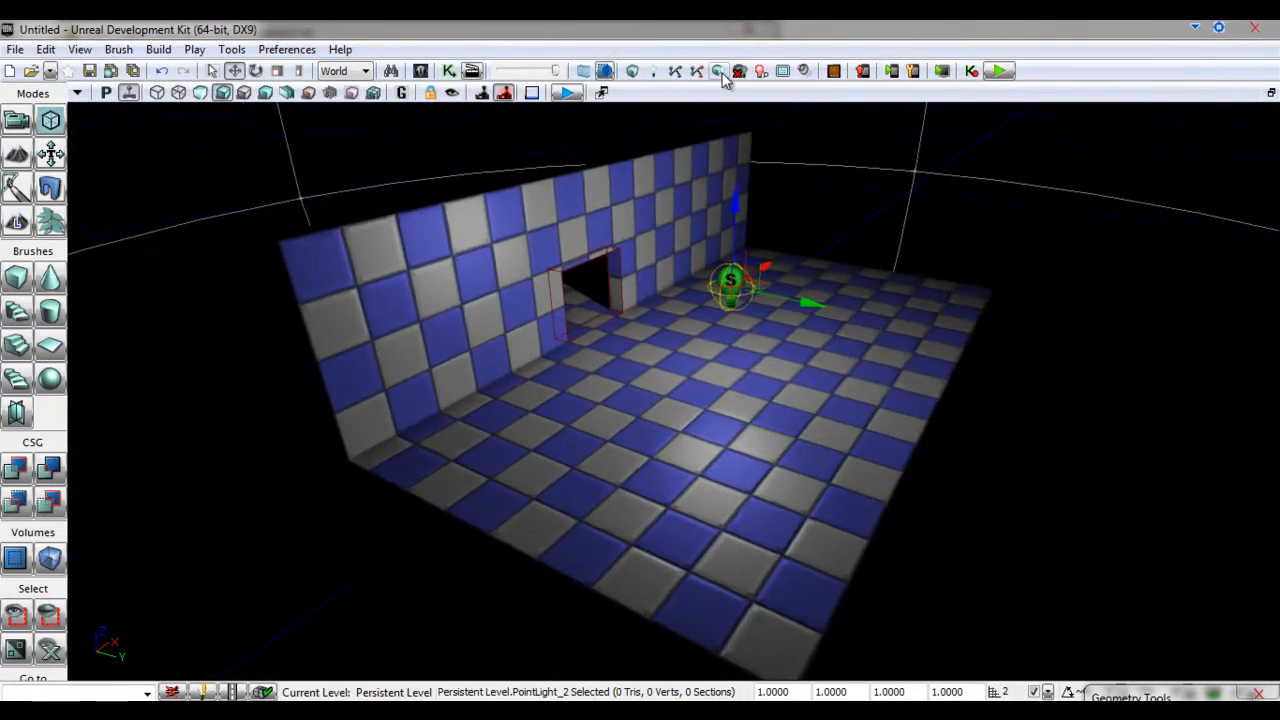
click(720, 70)
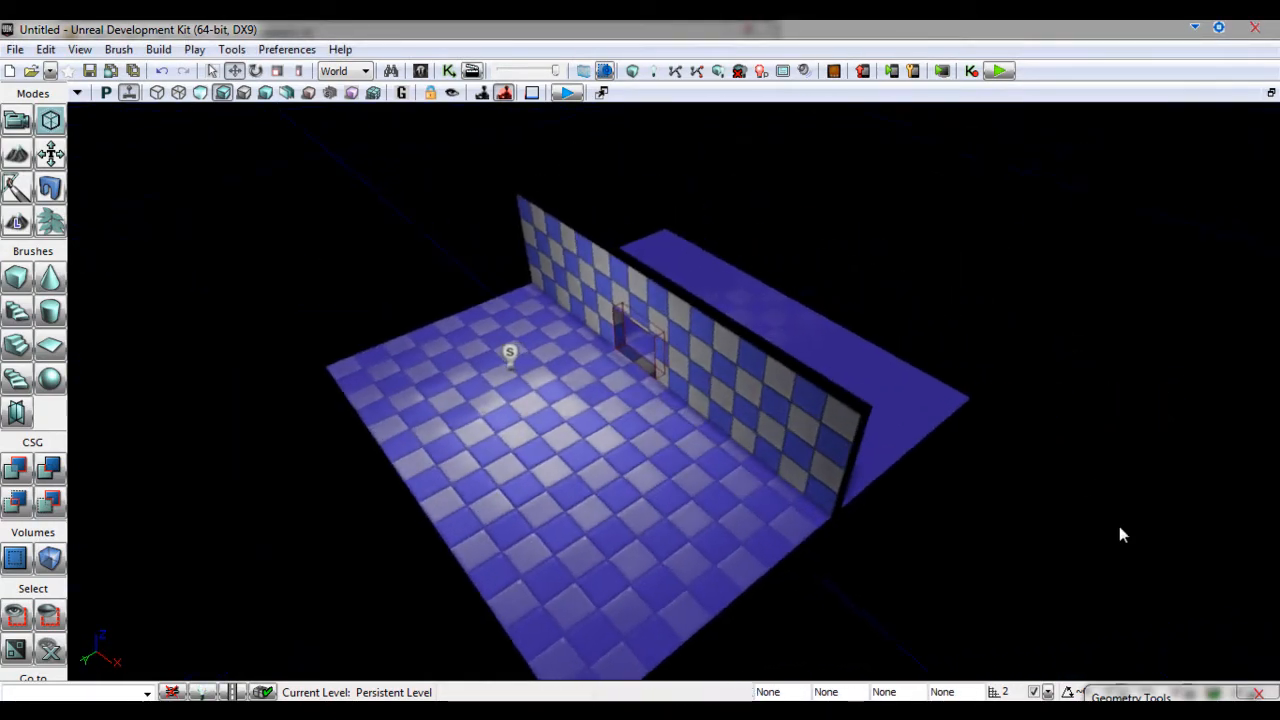
Split into four viewports and Alt-drag copies of the point light to both sides of the wall.
drag(1120, 534, 810, 500)
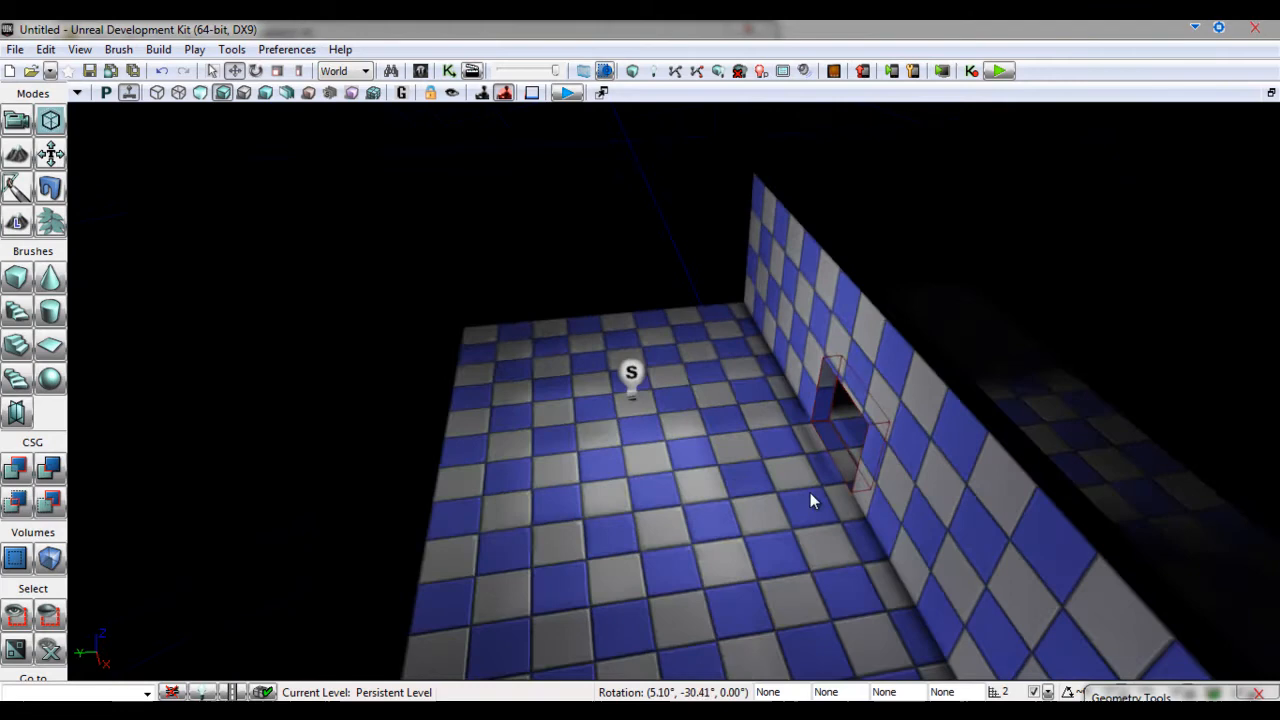
click(628, 372)
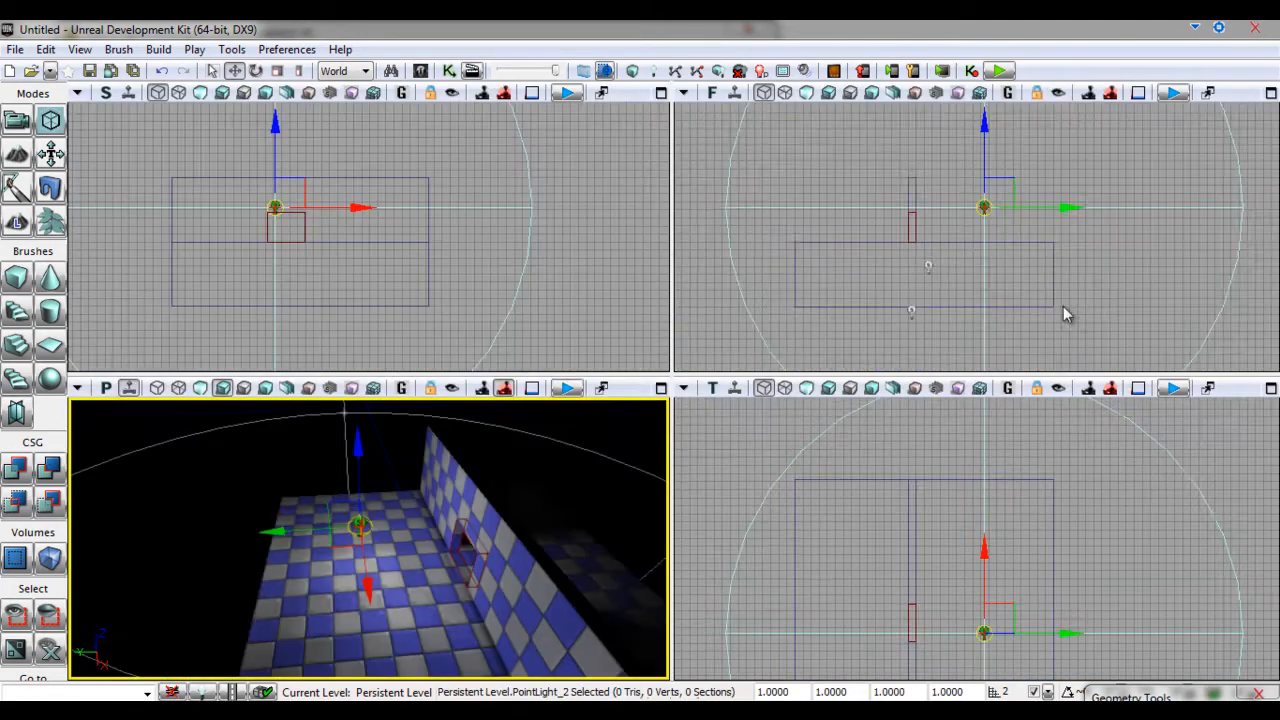
click(970, 516)
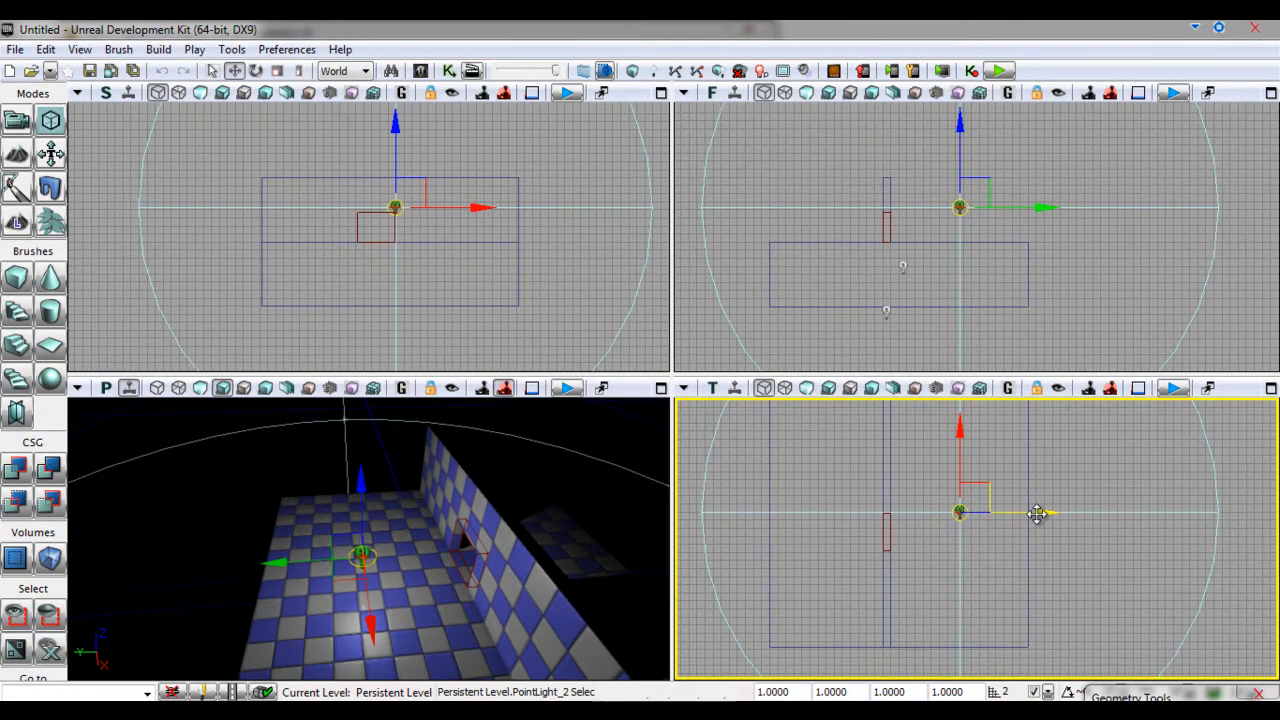
drag(1036, 512, 940, 516)
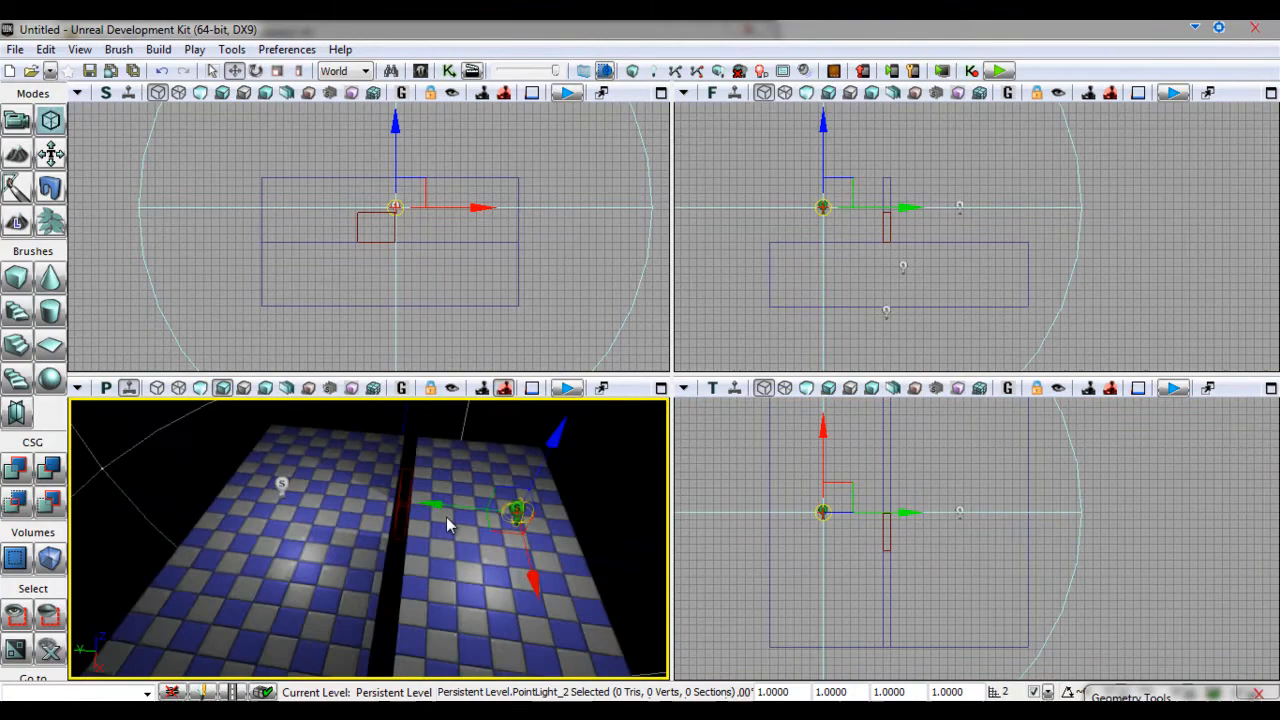
drag(450, 524, 580, 490)
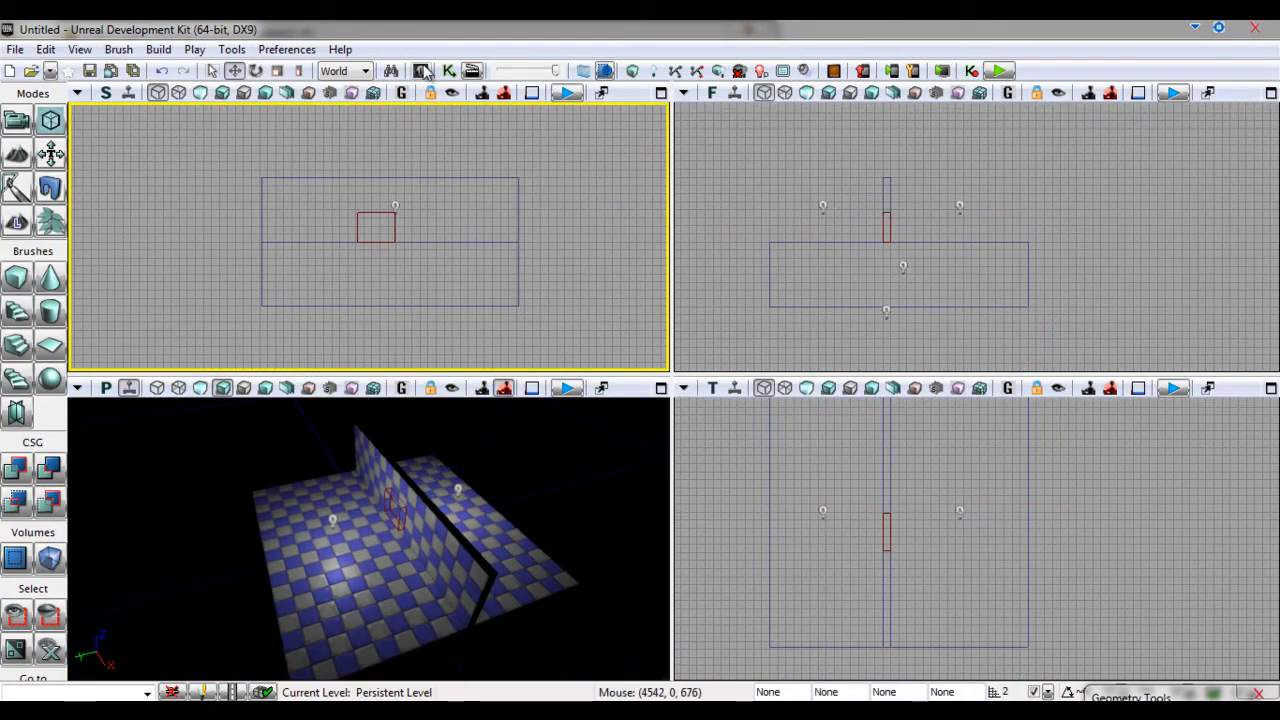
Scroll the Content Browser static meshes to Techpillar01 and add it to the level.
click(416, 70)
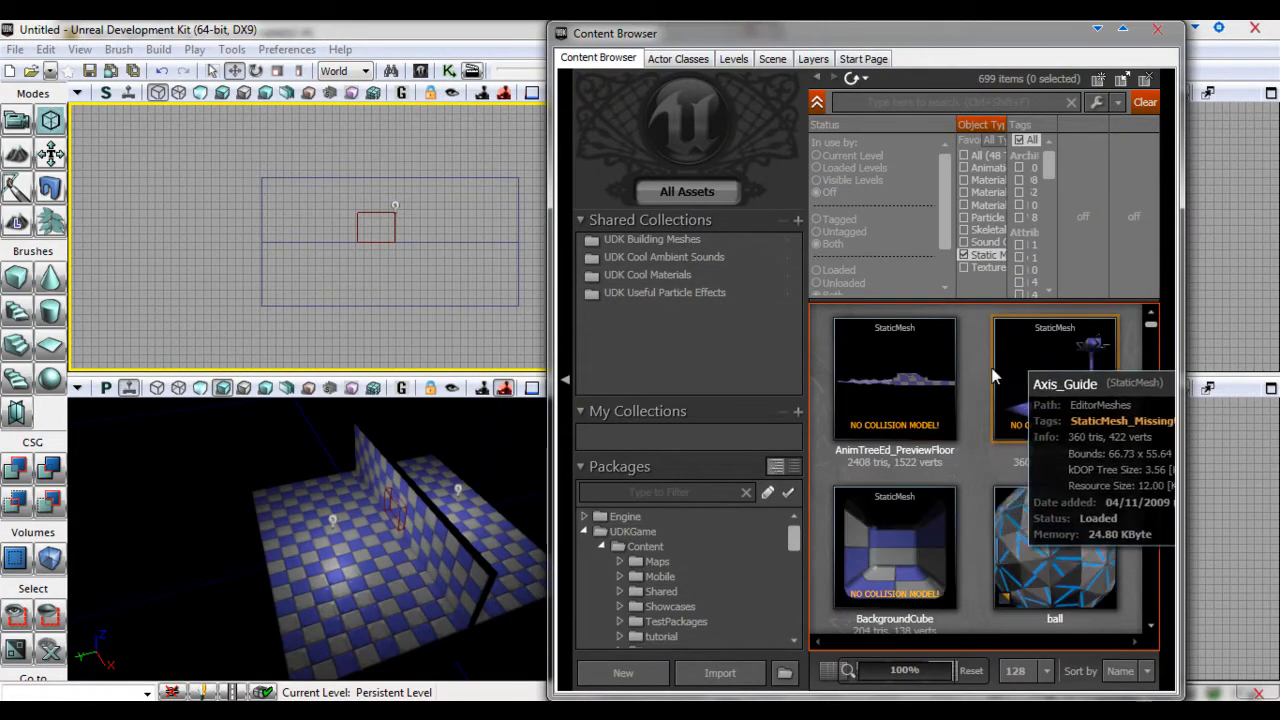
scroll(down, 3)
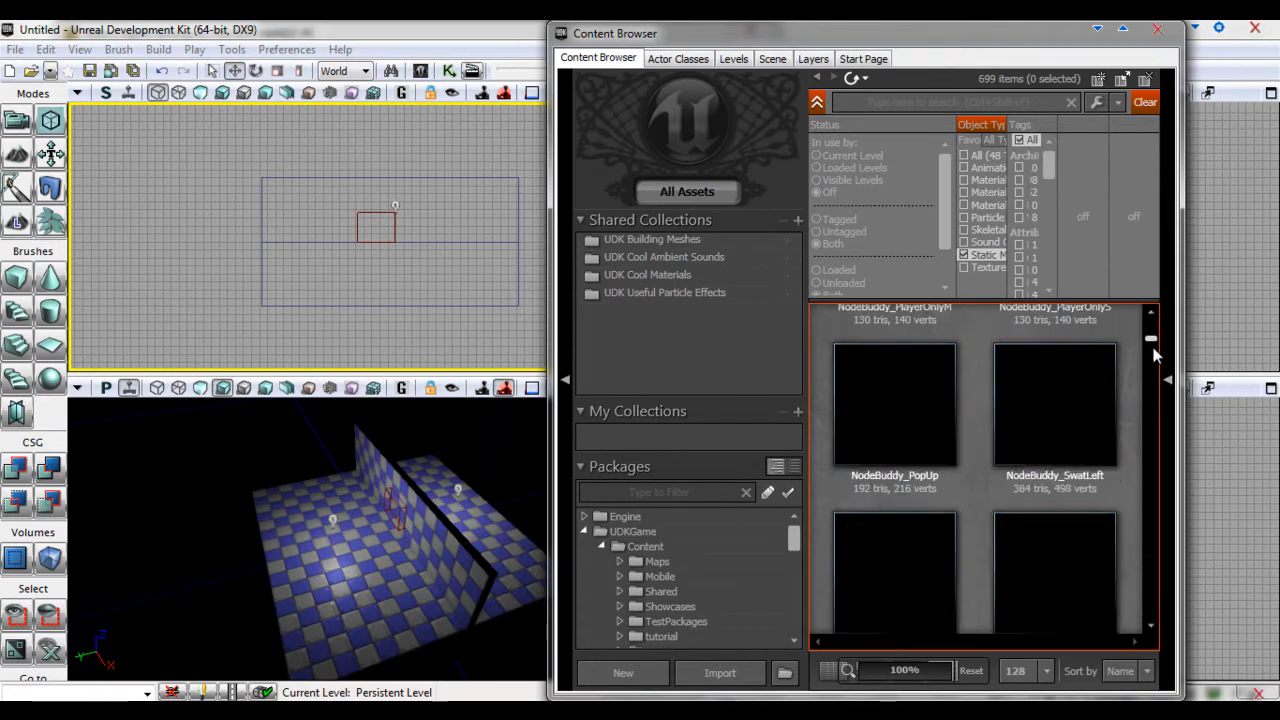
scroll(down, 3)
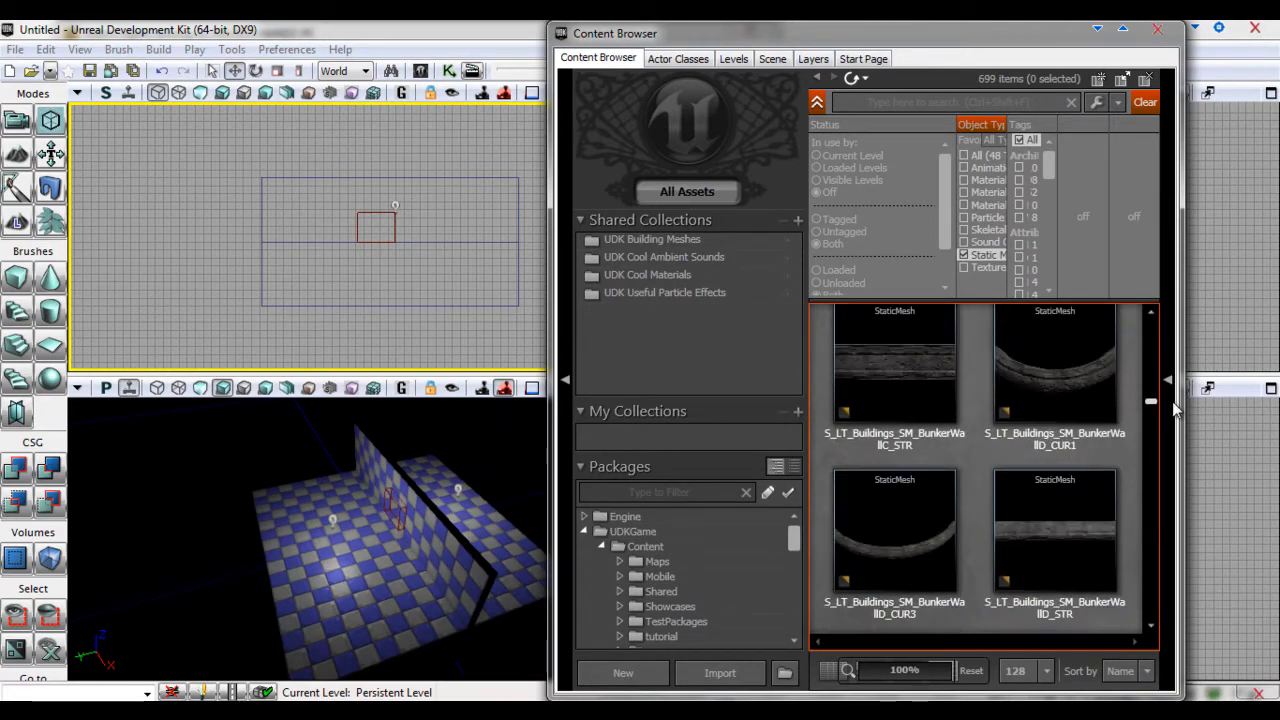
scroll(down, 3)
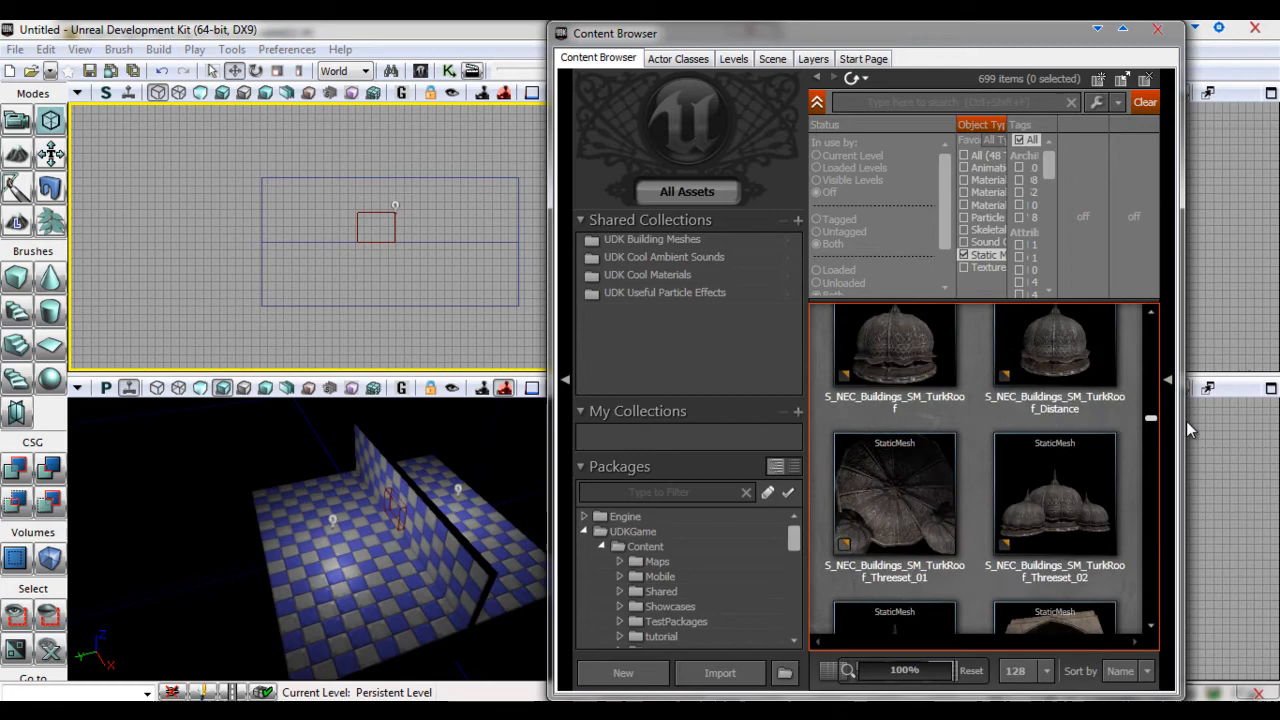
scroll(down, 3)
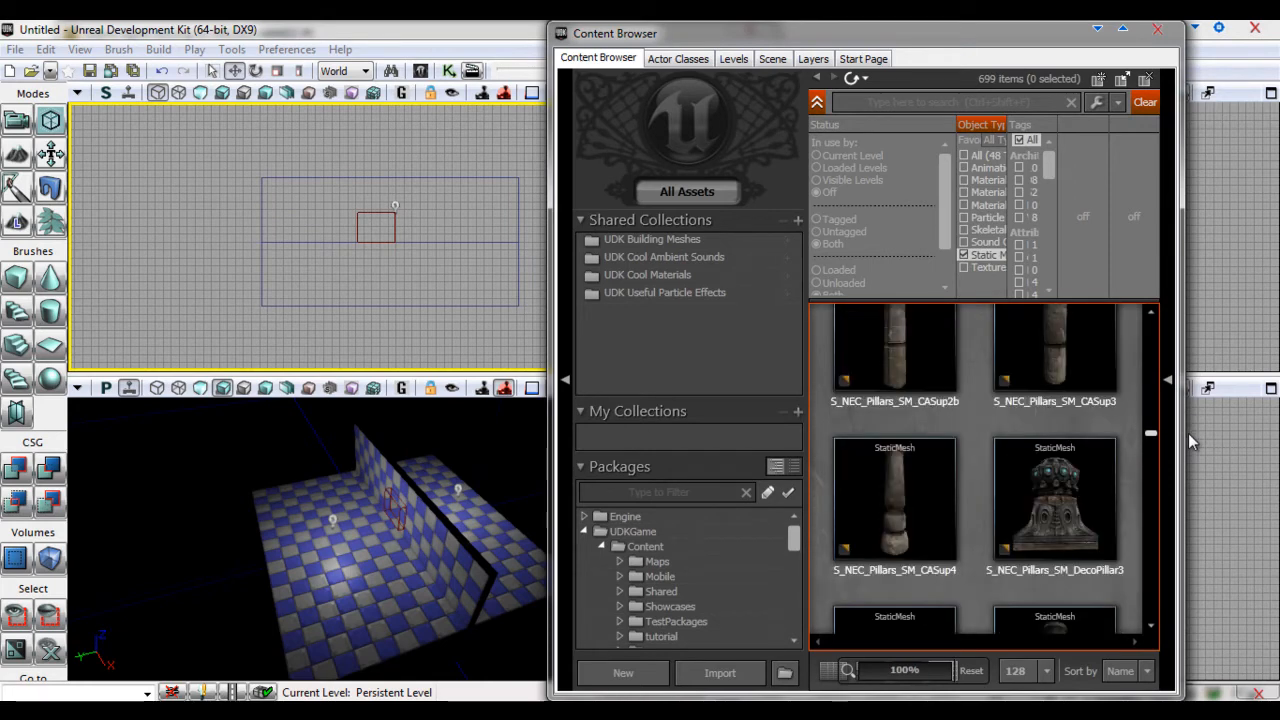
scroll(down, 3)
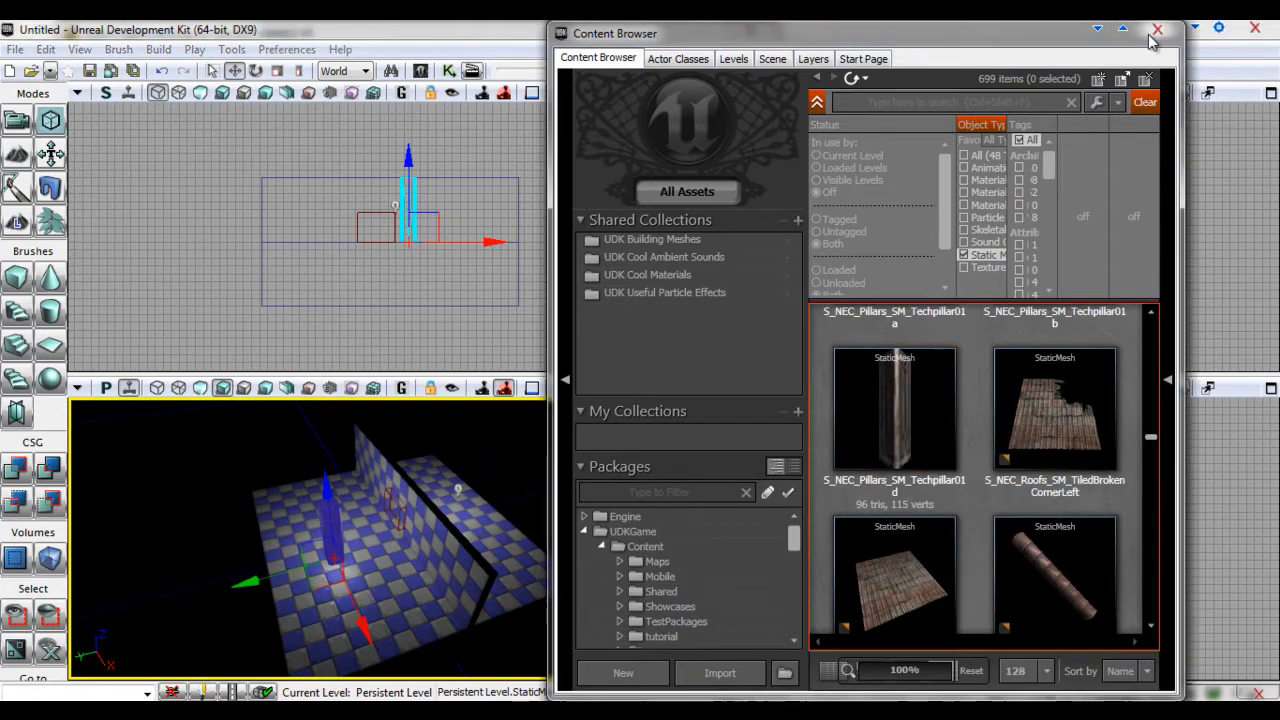
click(1148, 24)
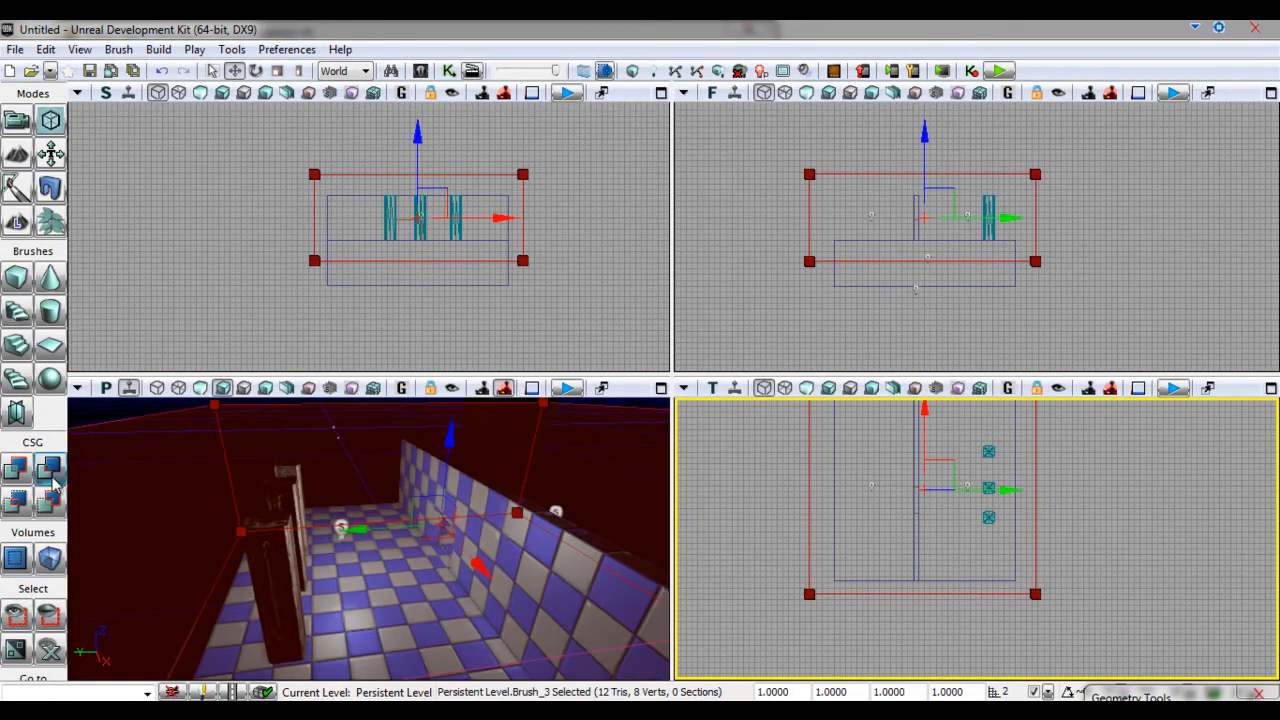
Bring up the volume type list to add a LightmassImportanceVolume from the builder brush.
click(48, 558)
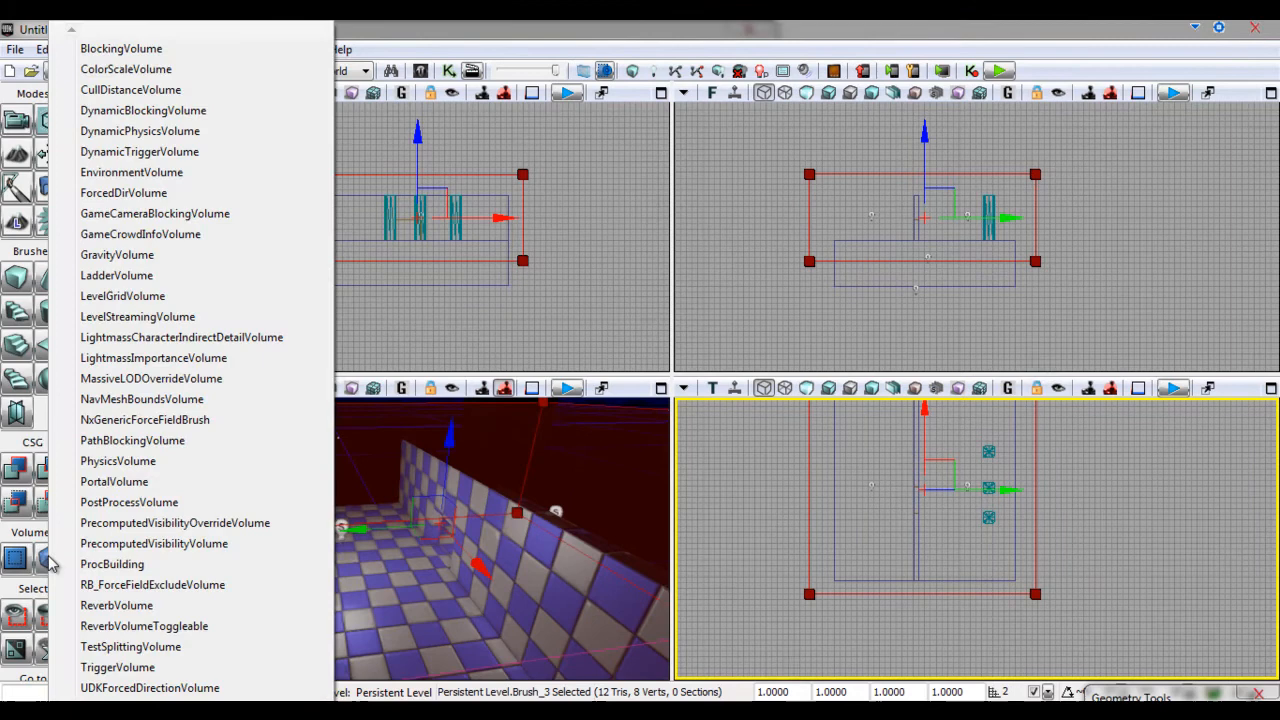
mouse_move(148, 358)
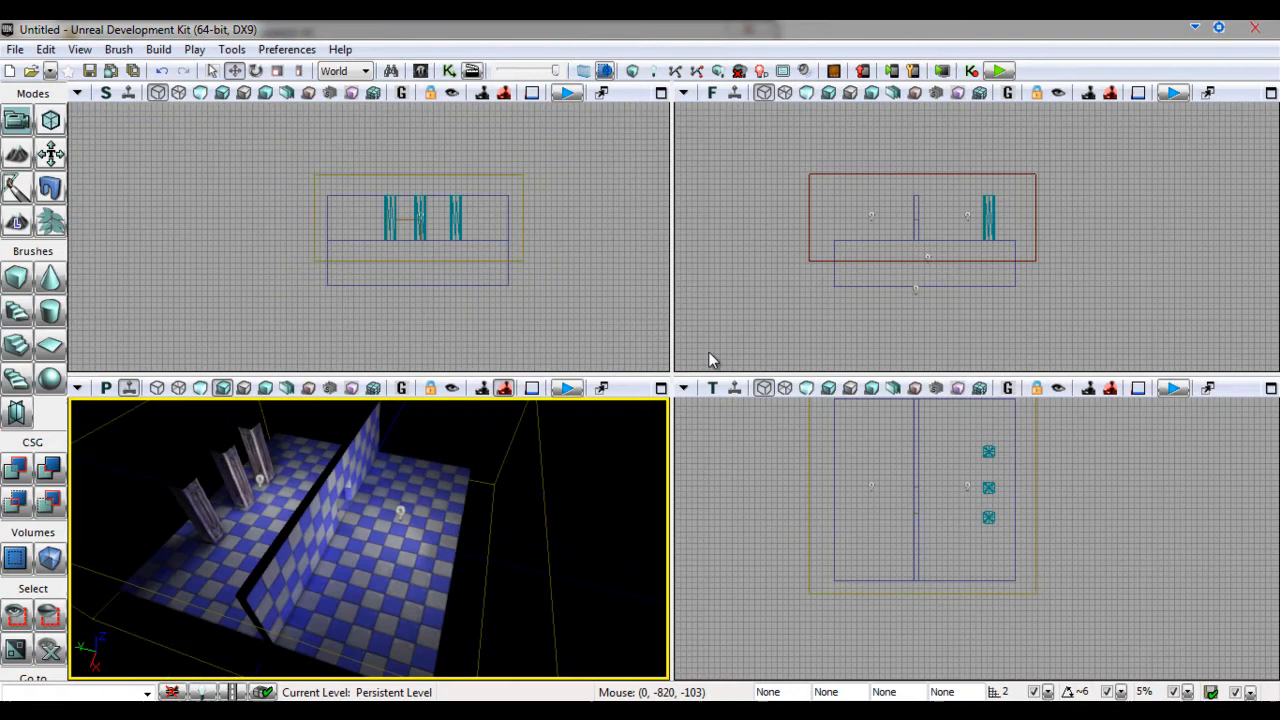
Add a PlayerStart on the floor, position it in the room, and launch Play In Editor.
right_click(384, 568)
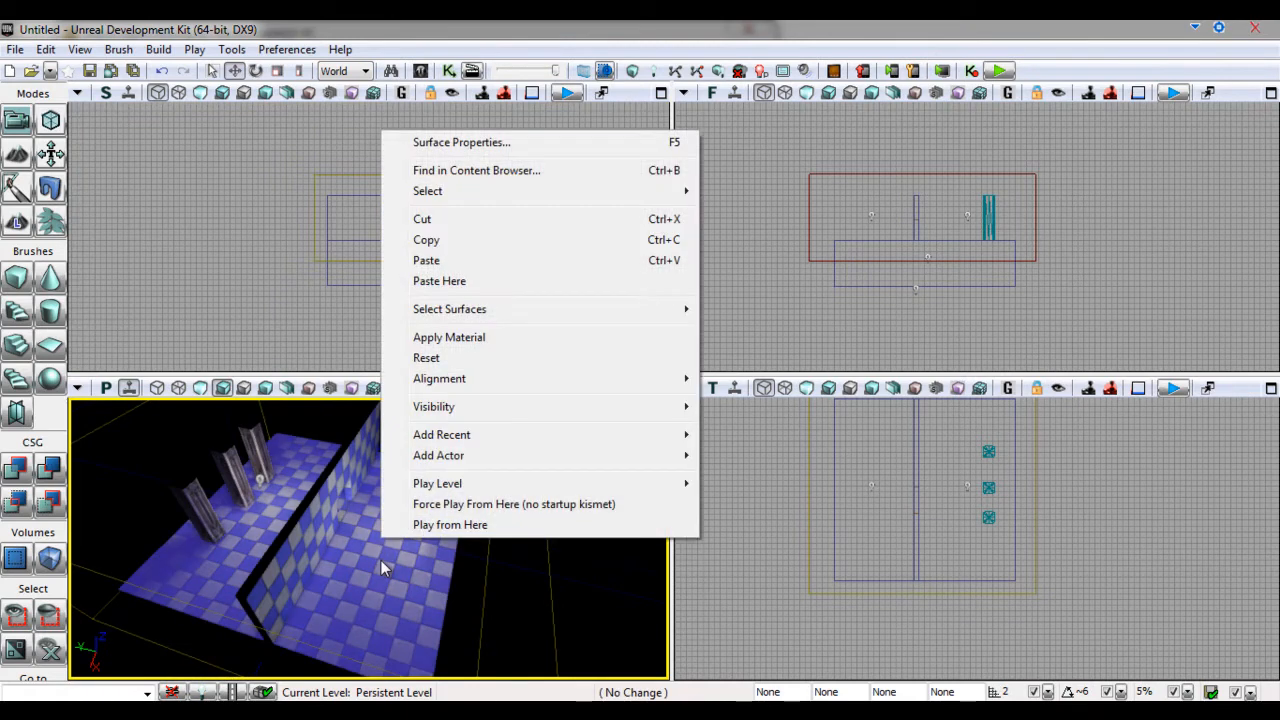
mouse_move(476, 462)
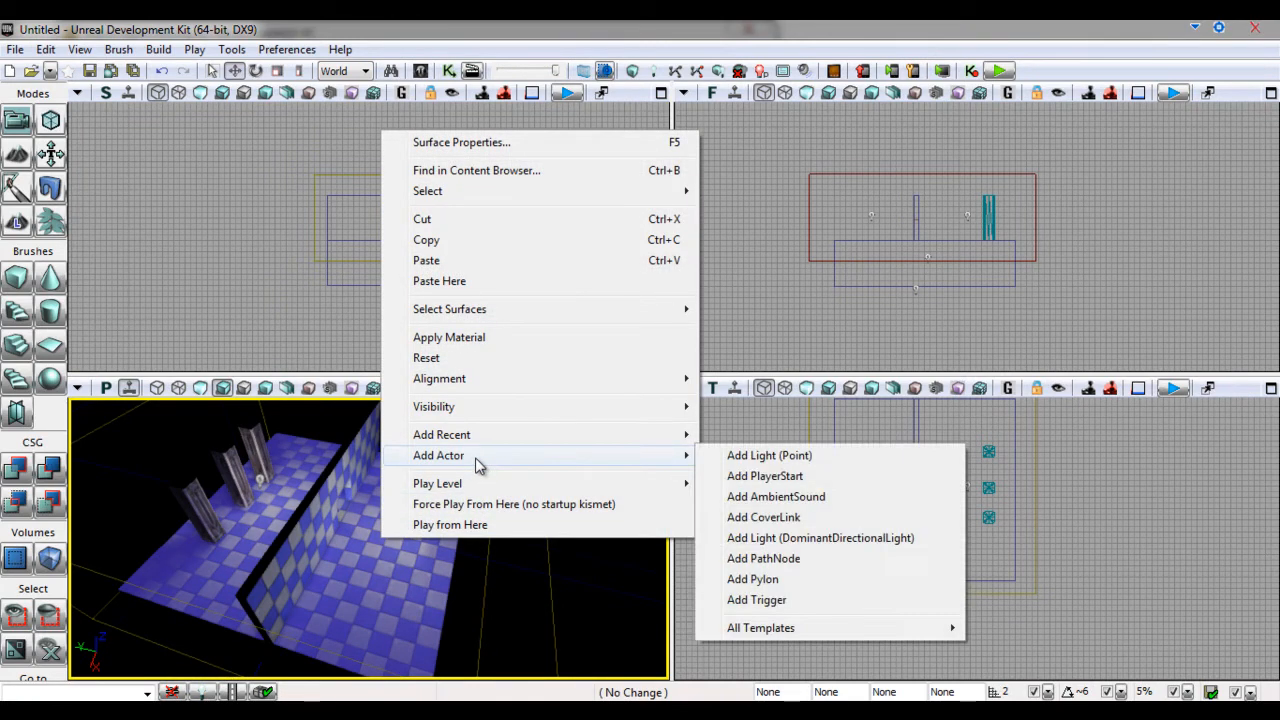
mouse_move(778, 476)
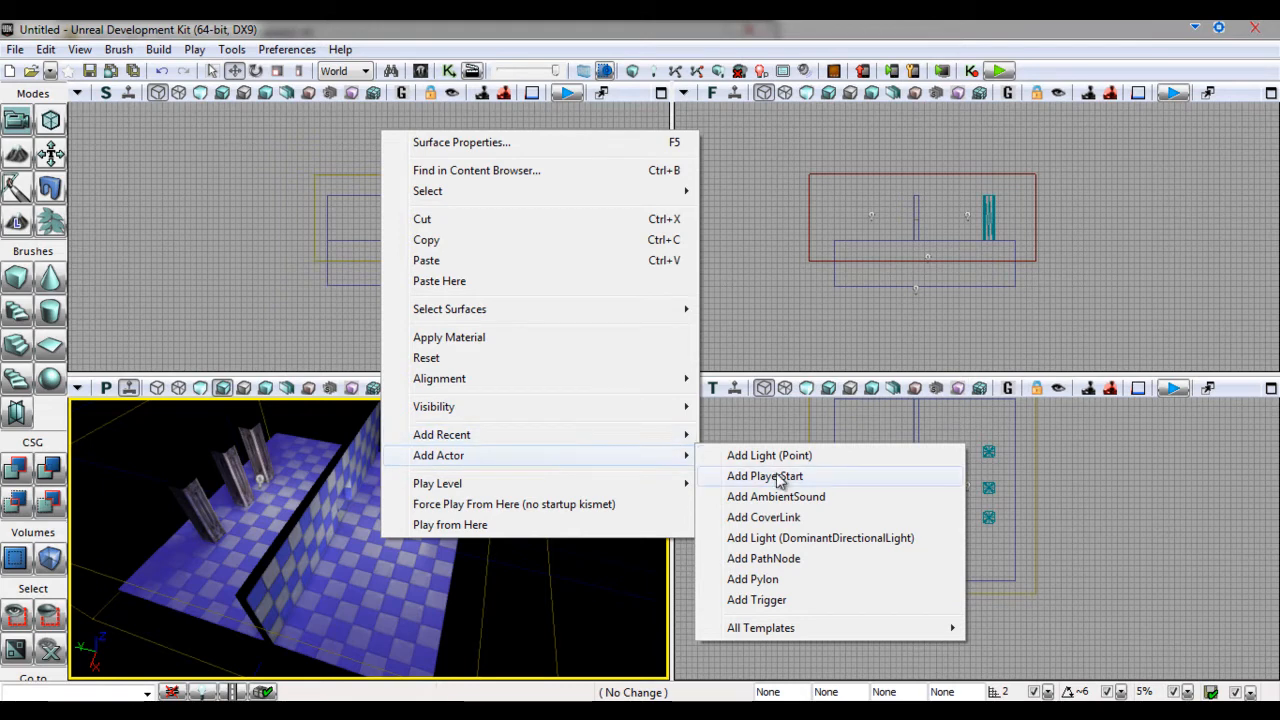
click(764, 476)
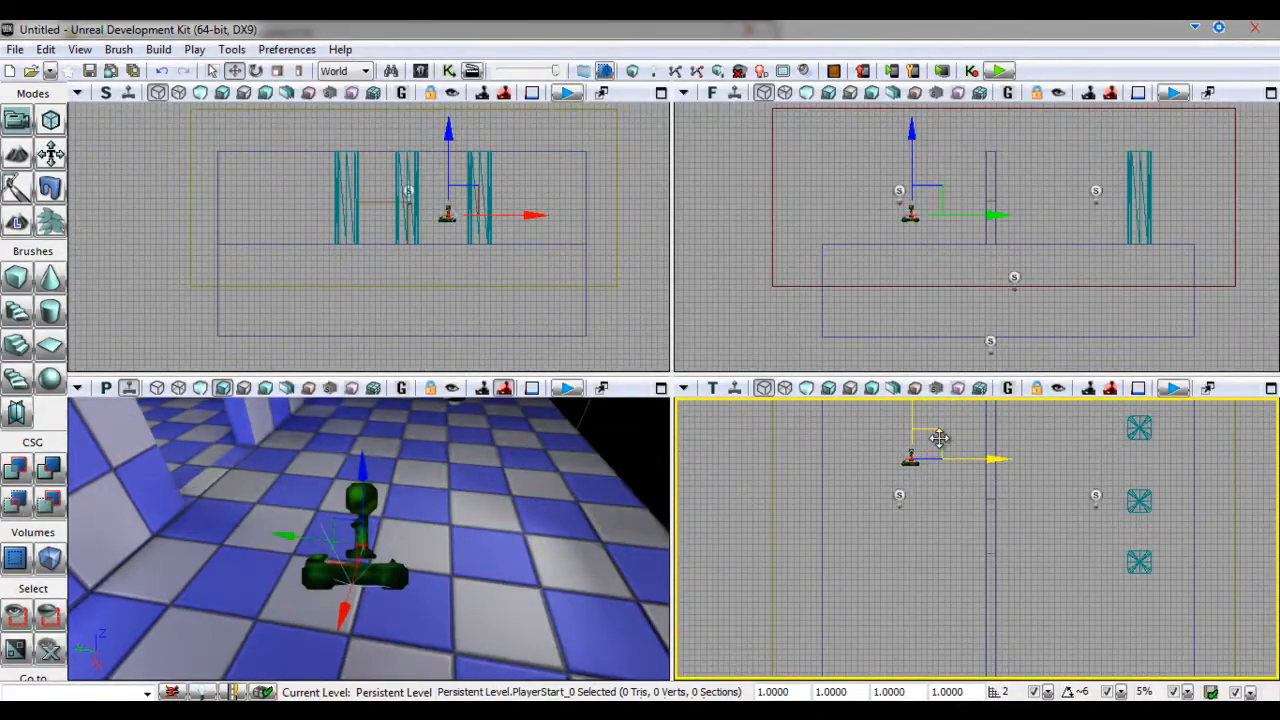
drag(938, 456, 872, 508)
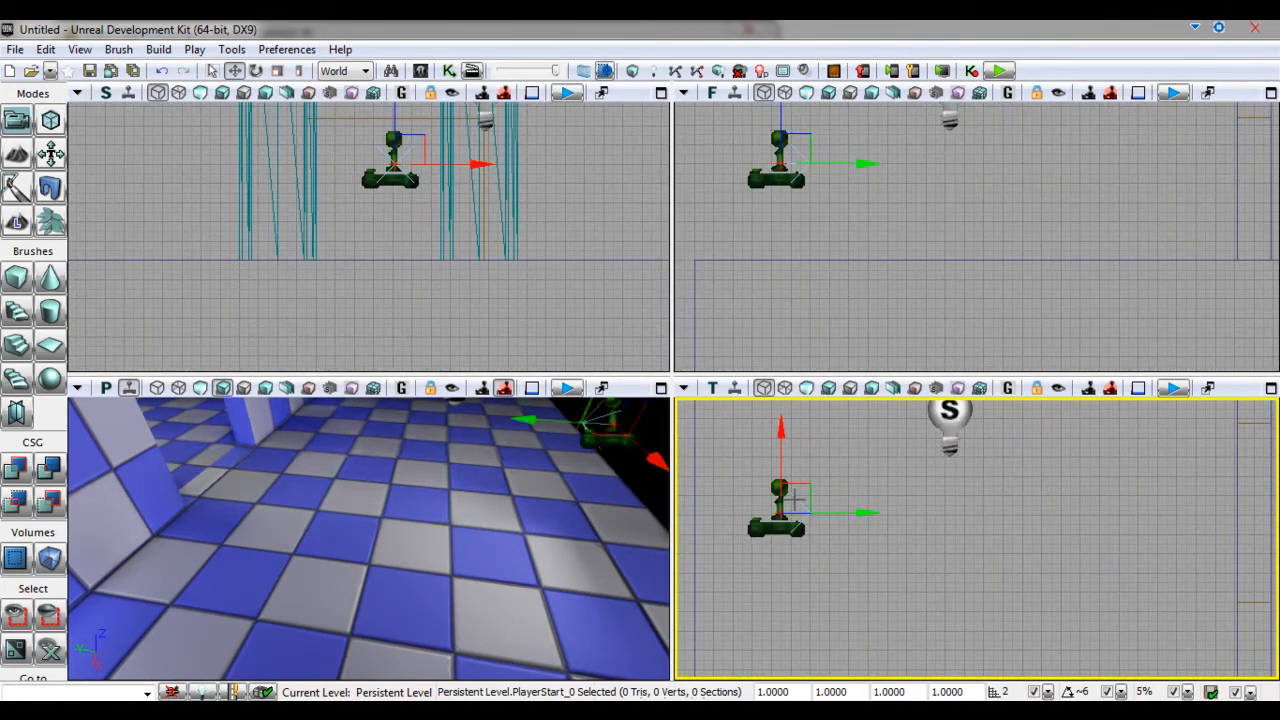
mouse_move(1006, 68)
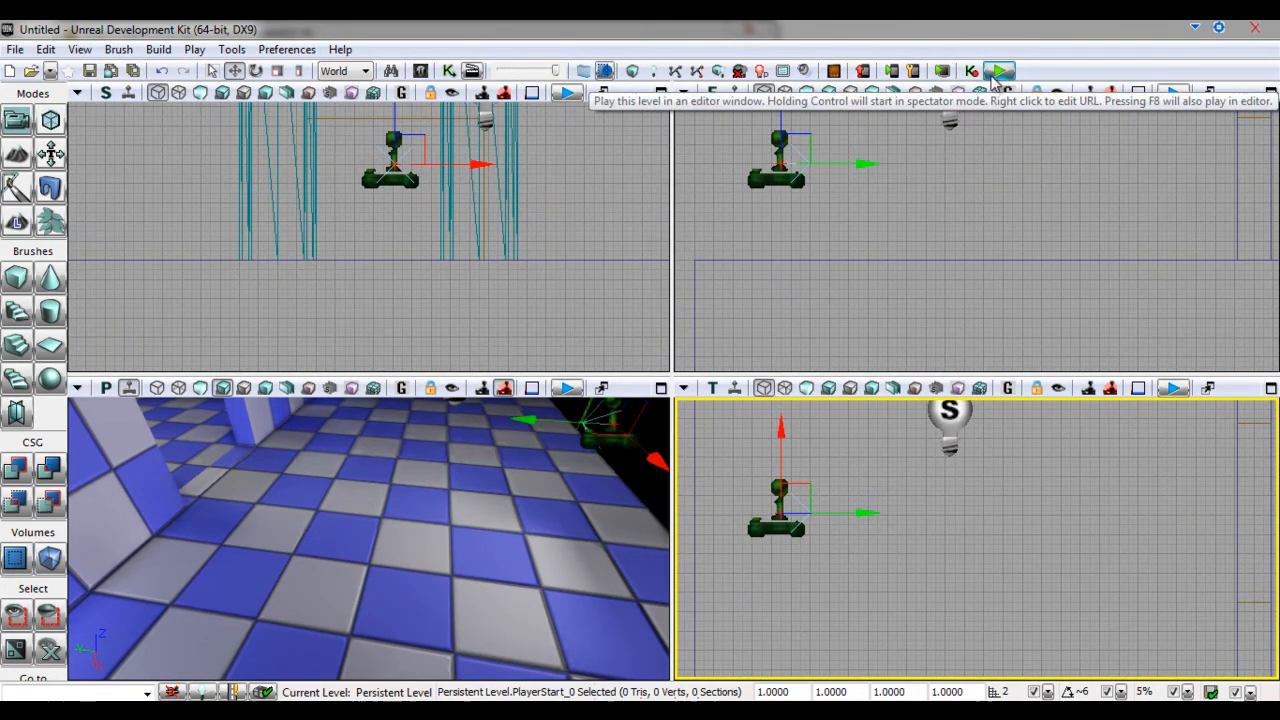
click(1000, 68)
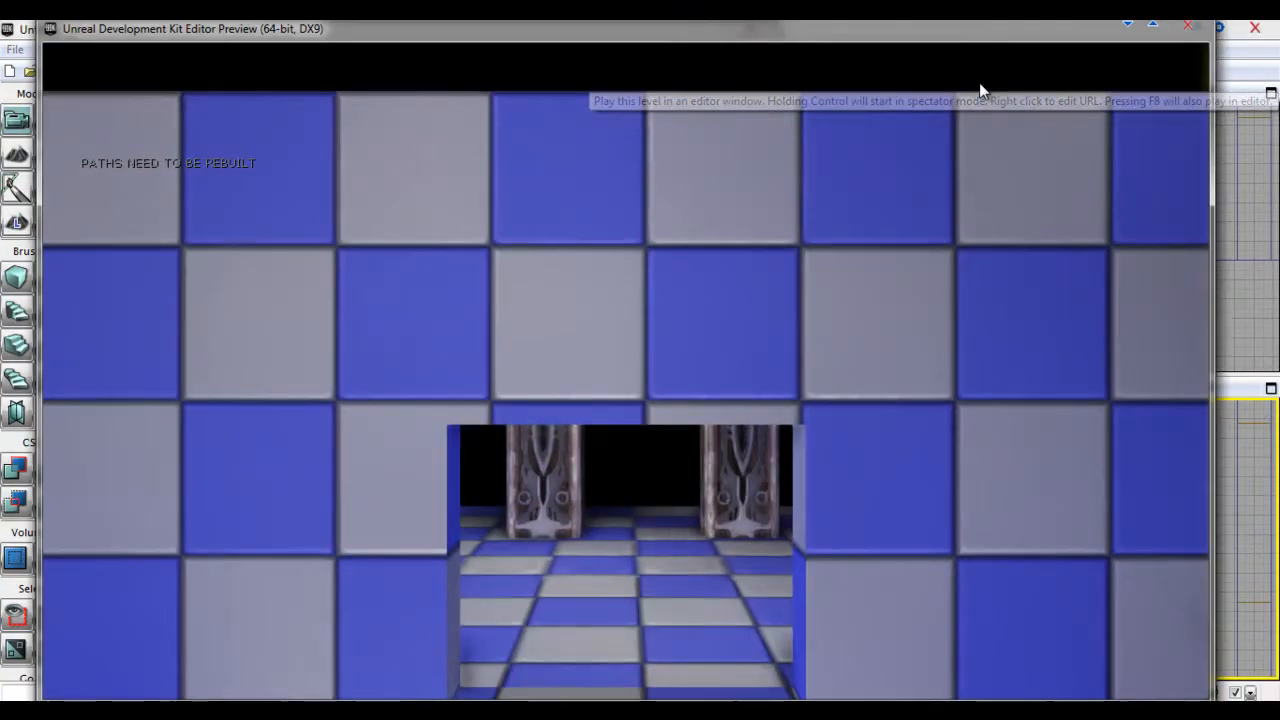